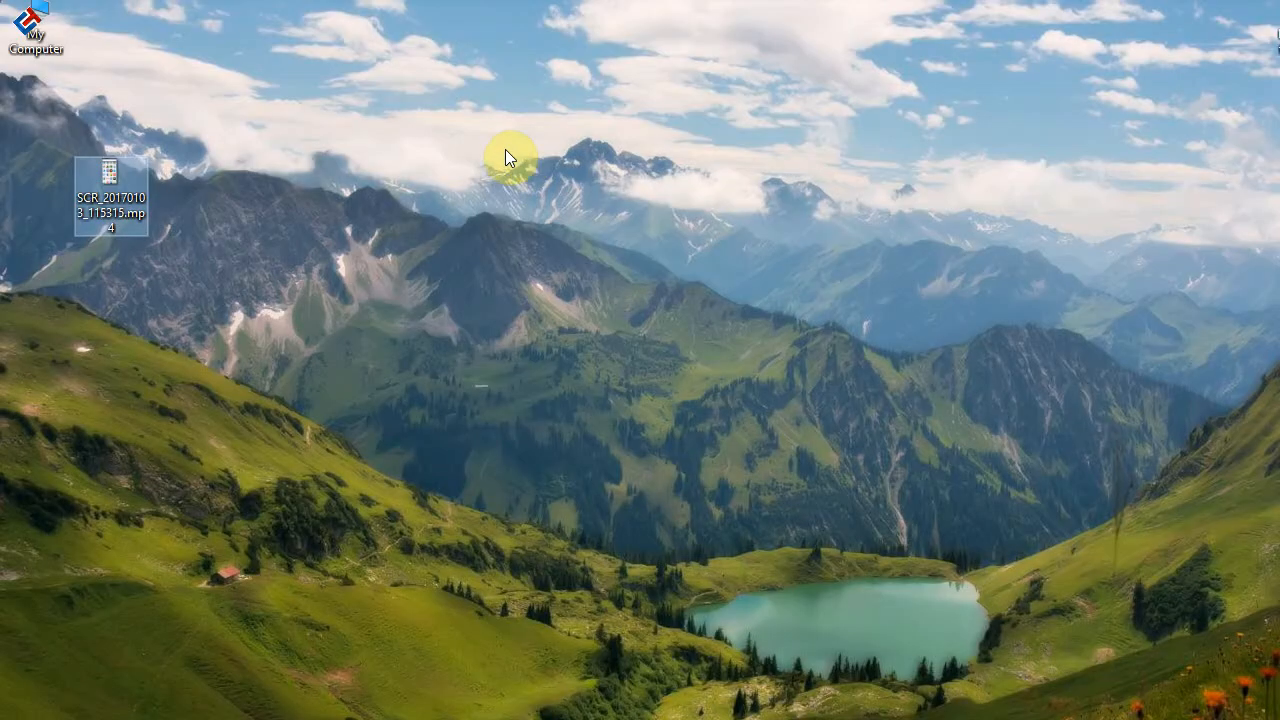
Play the finished MP4 from the desktop to show the phone-in-hand composition.
click(112, 176)
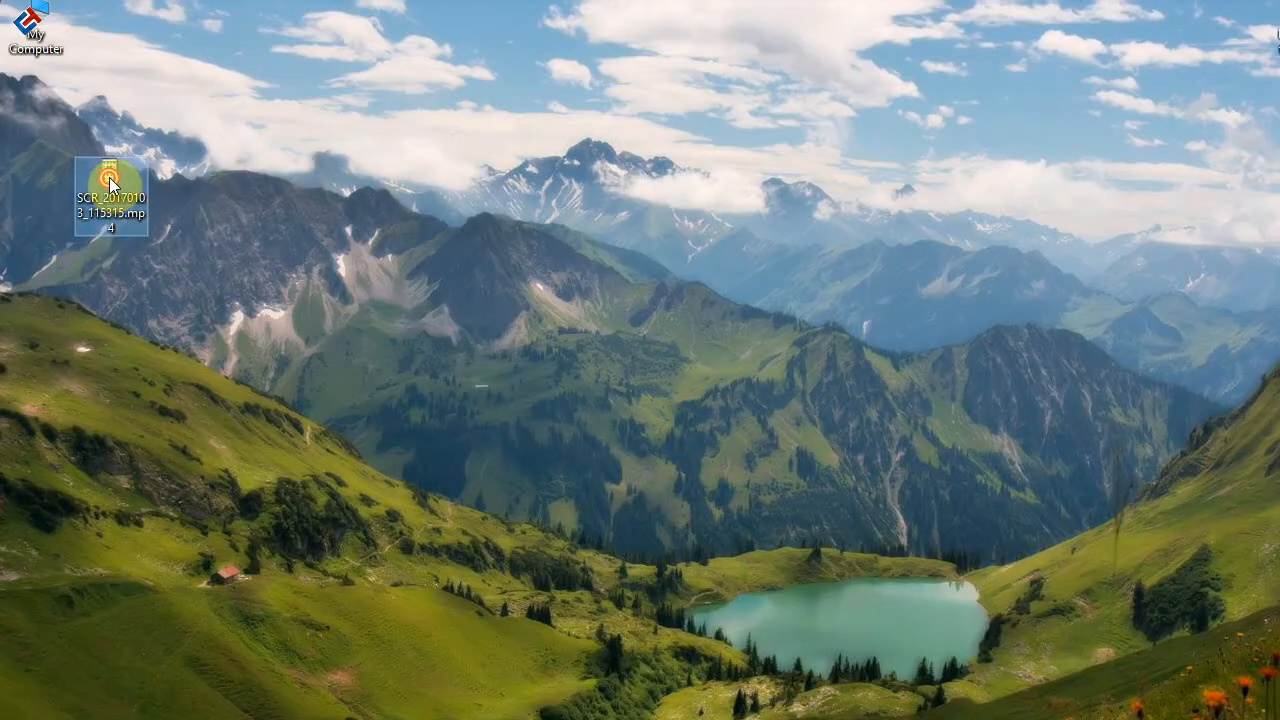
double_click(110, 170)
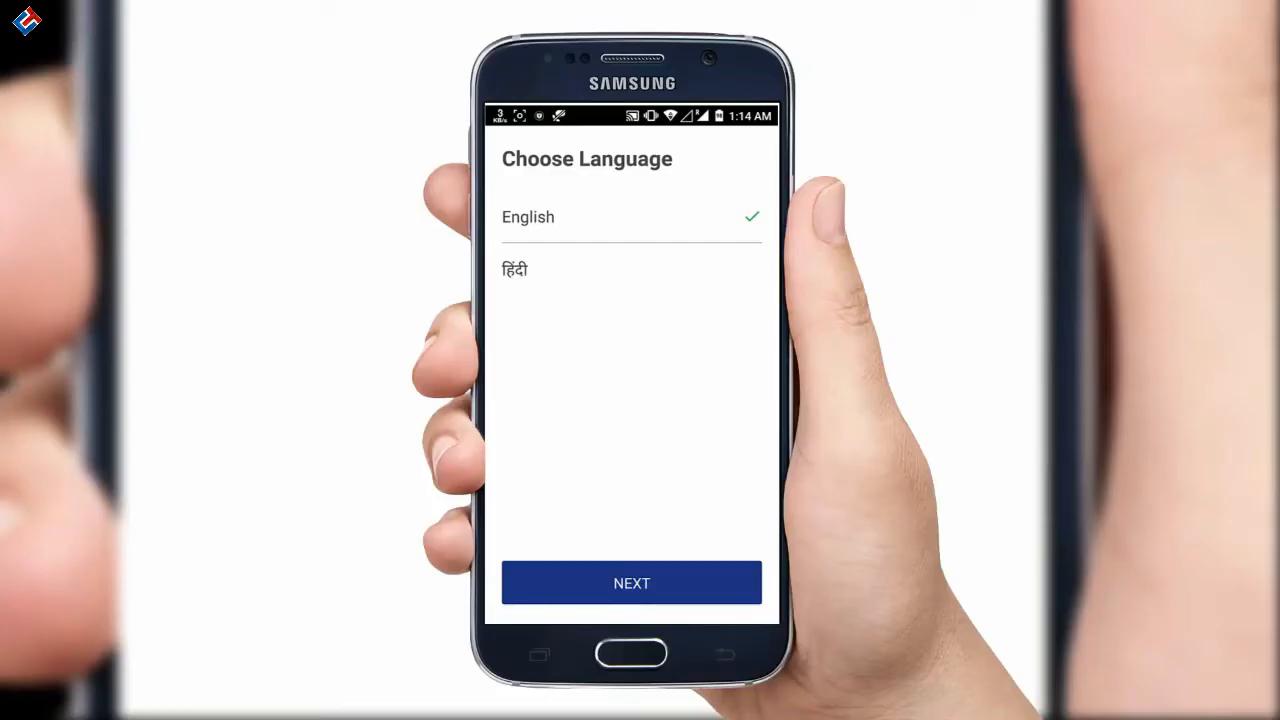
click(632, 584)
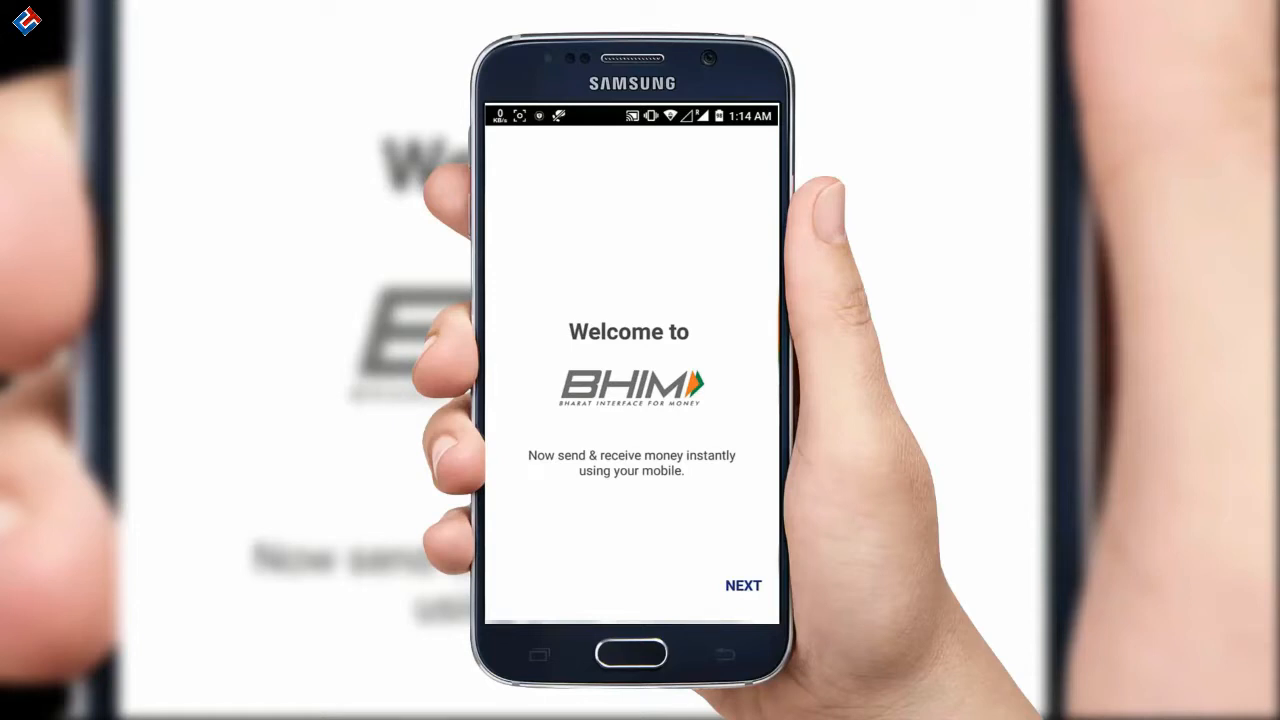
click(744, 584)
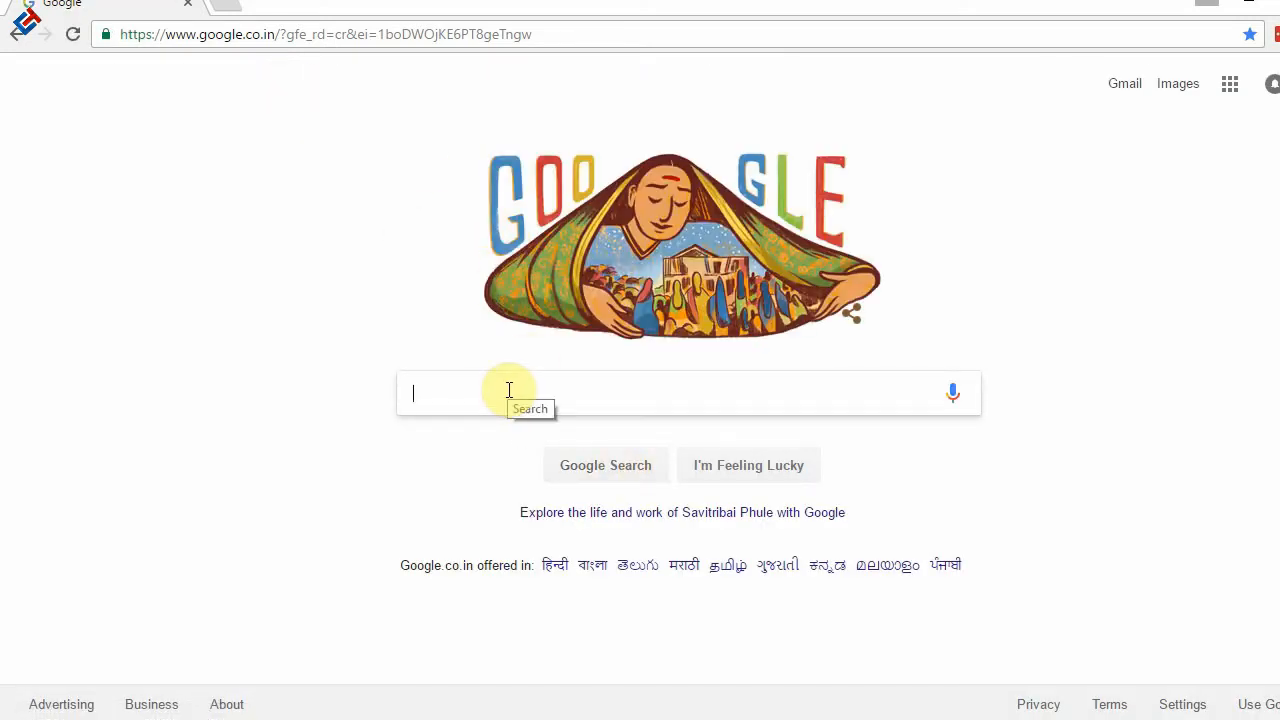
Search Google Images for 'smartphone png' and browse the results.
text(smartphon)
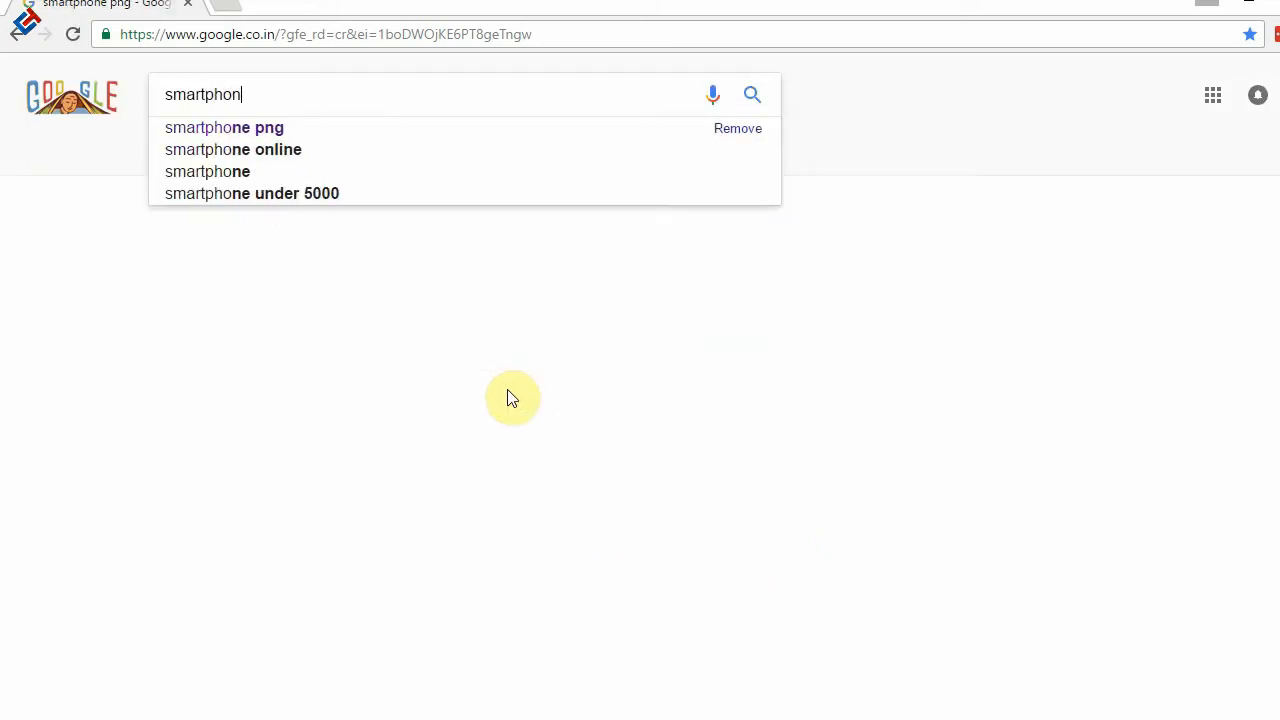
click(224, 128)
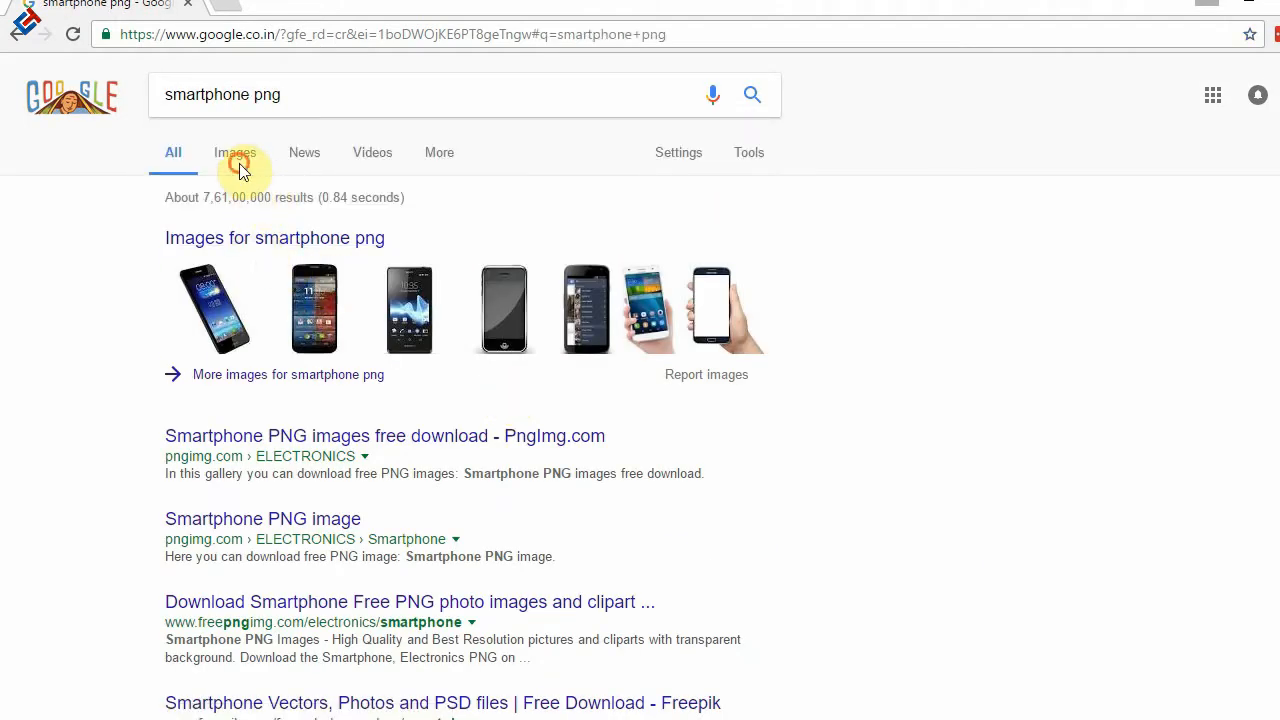
click(236, 152)
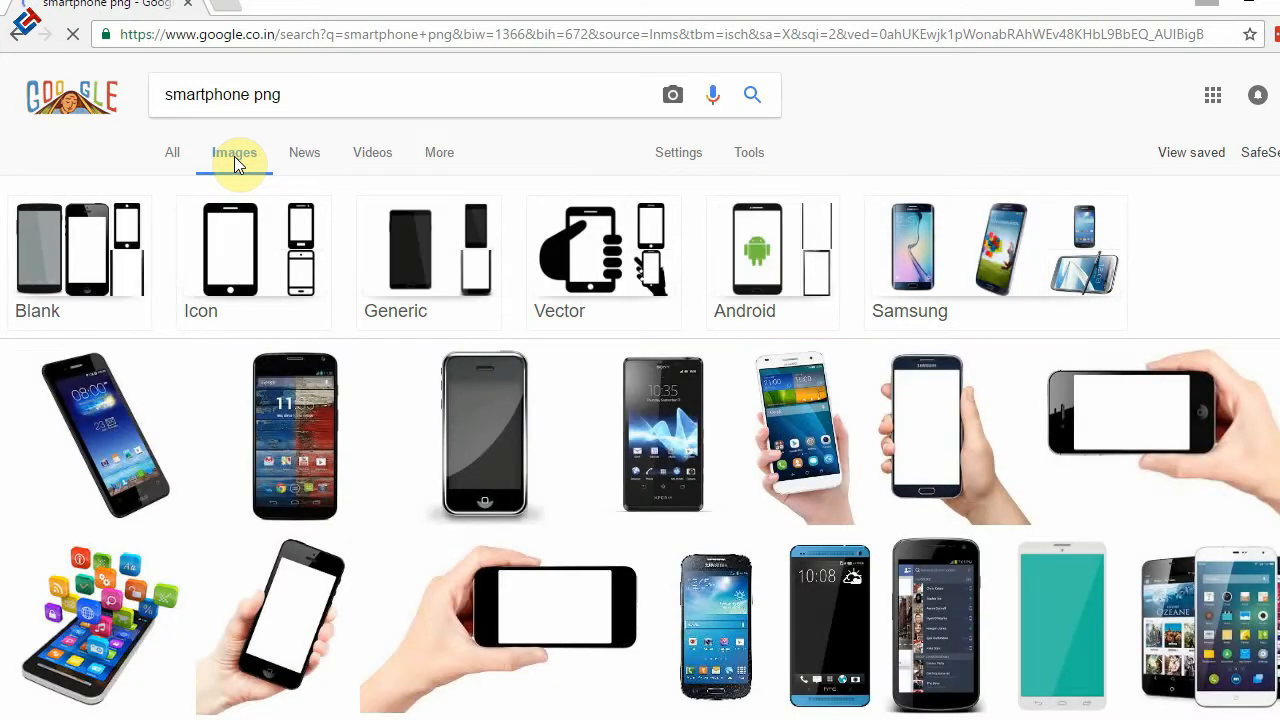
scroll(down, 3)
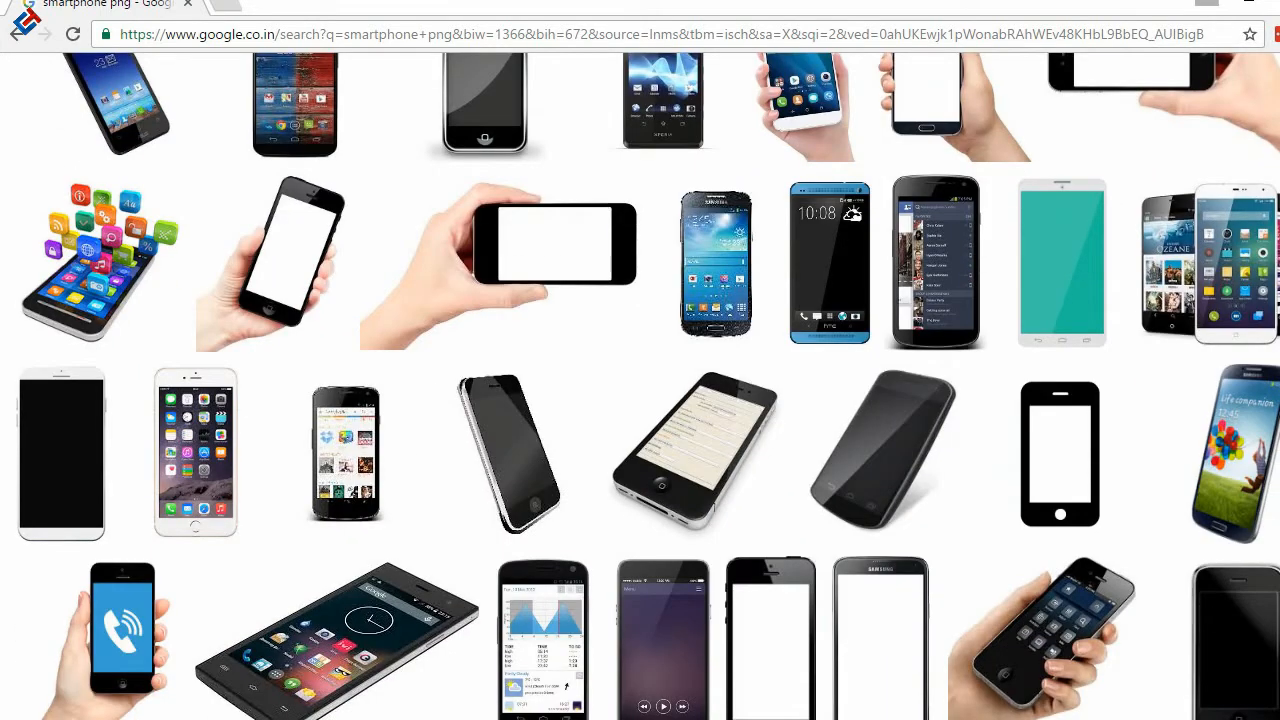
scroll(down, 3)
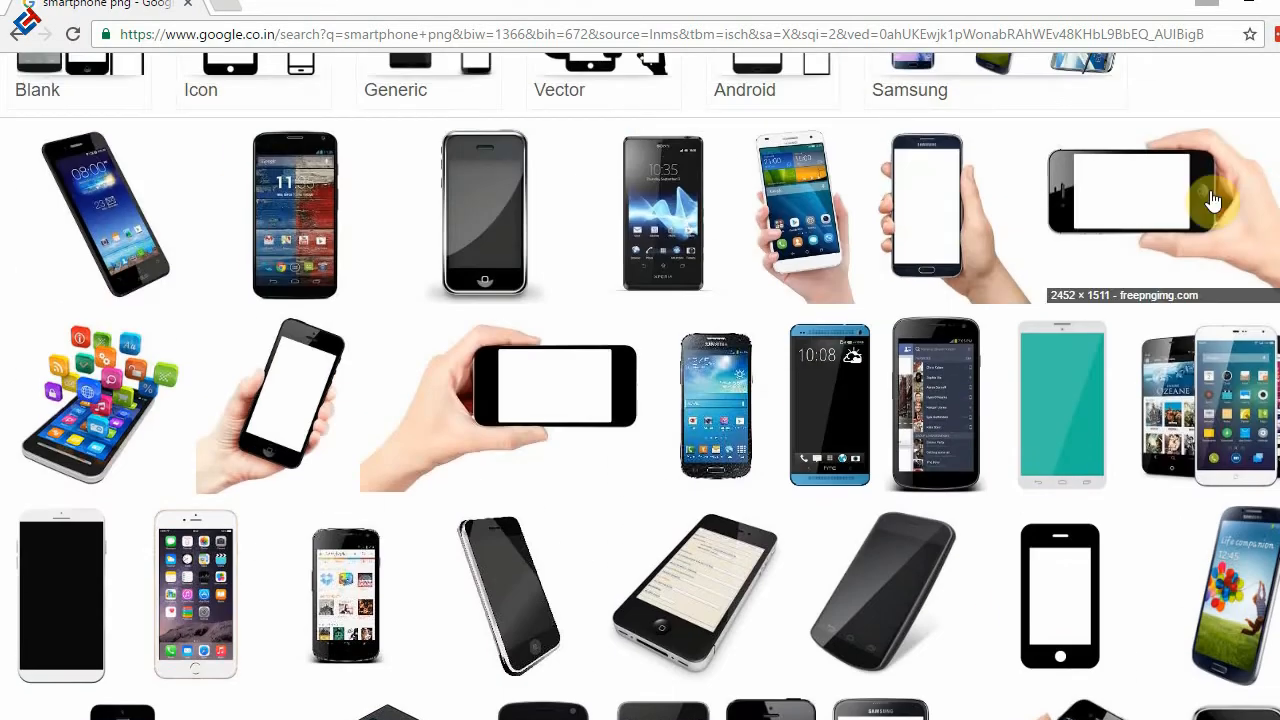
Save the hand-holding Samsung smartphone PNG to the computer.
click(1150, 190)
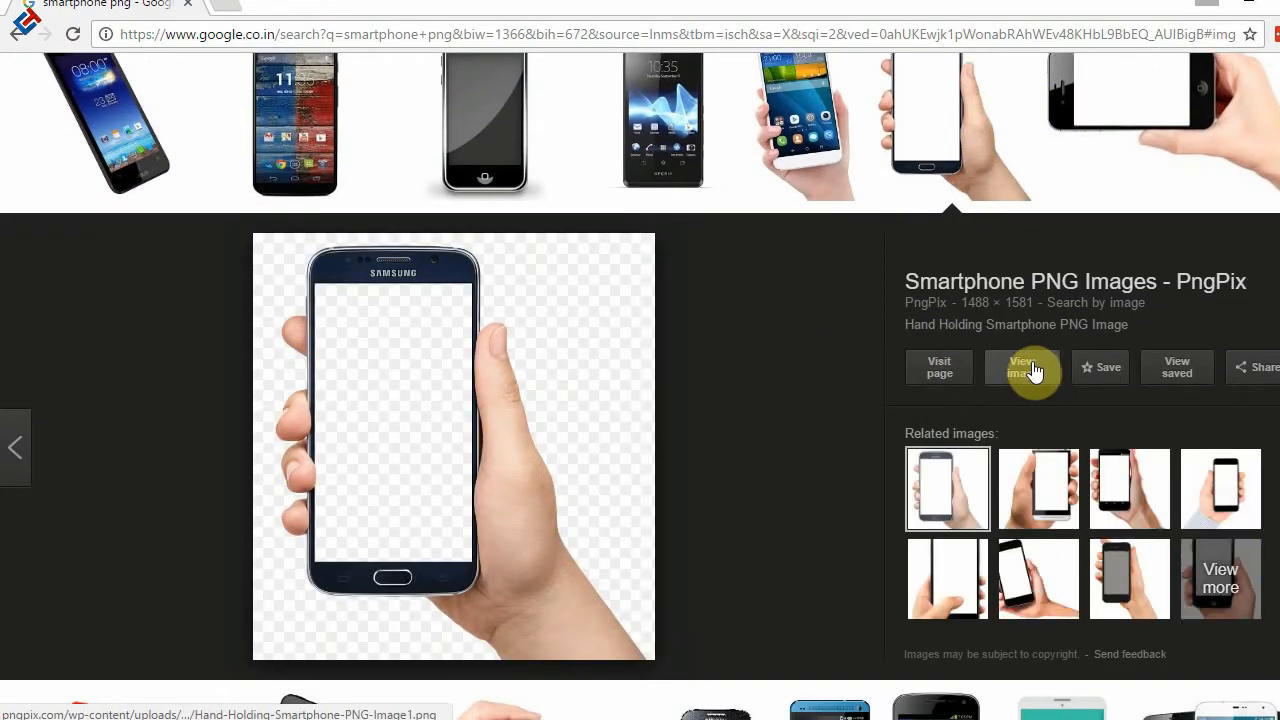
right_click(240, 224)
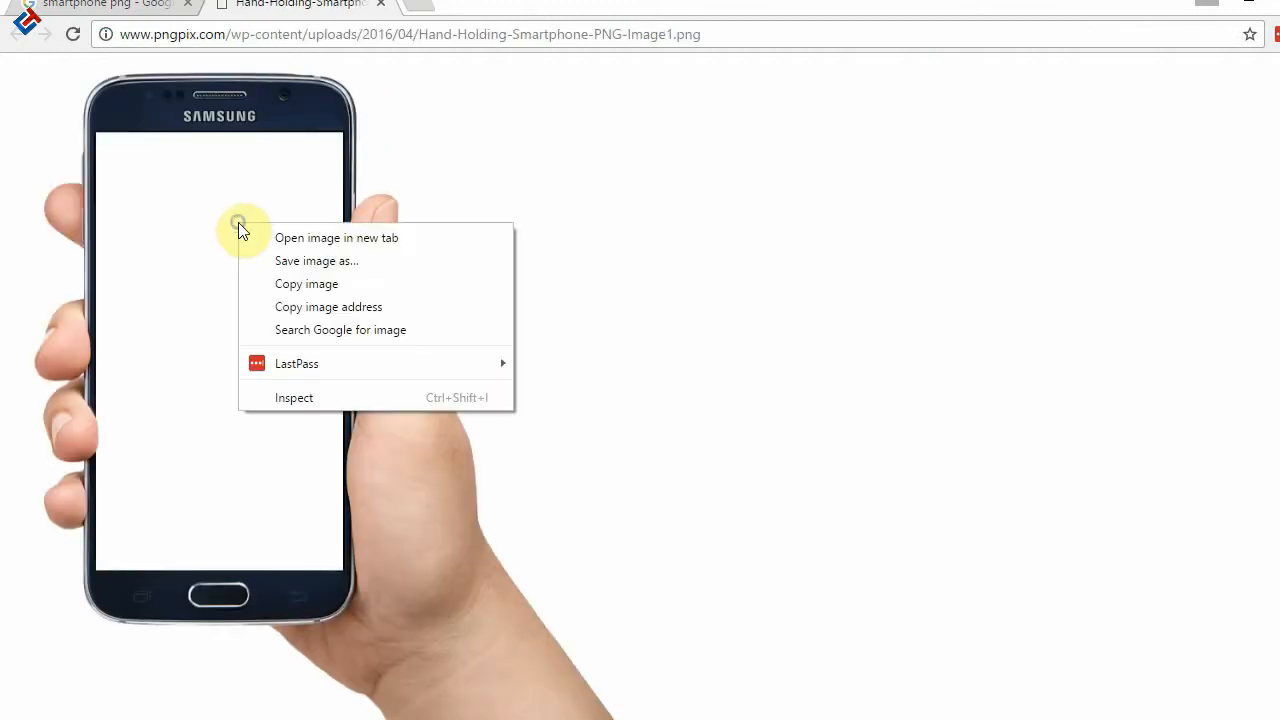
click(316, 260)
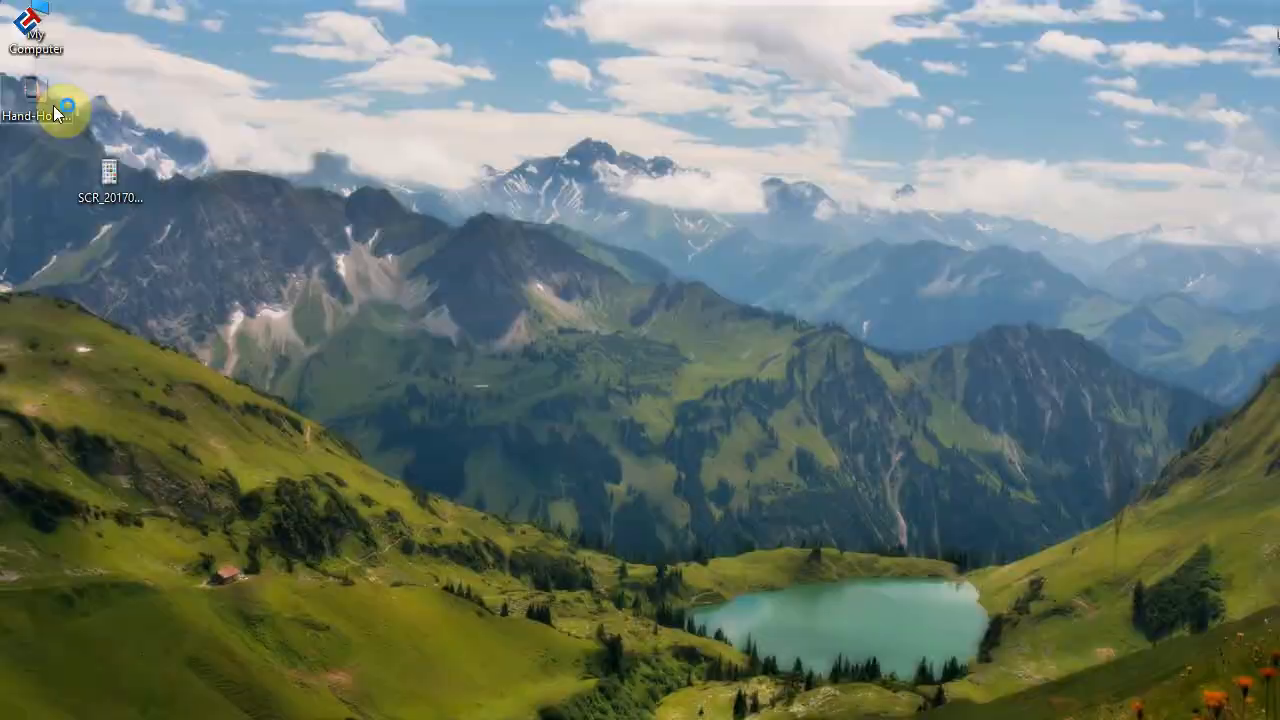
Launch Camtasia Studio to start a new empty project.
double_click(40, 96)
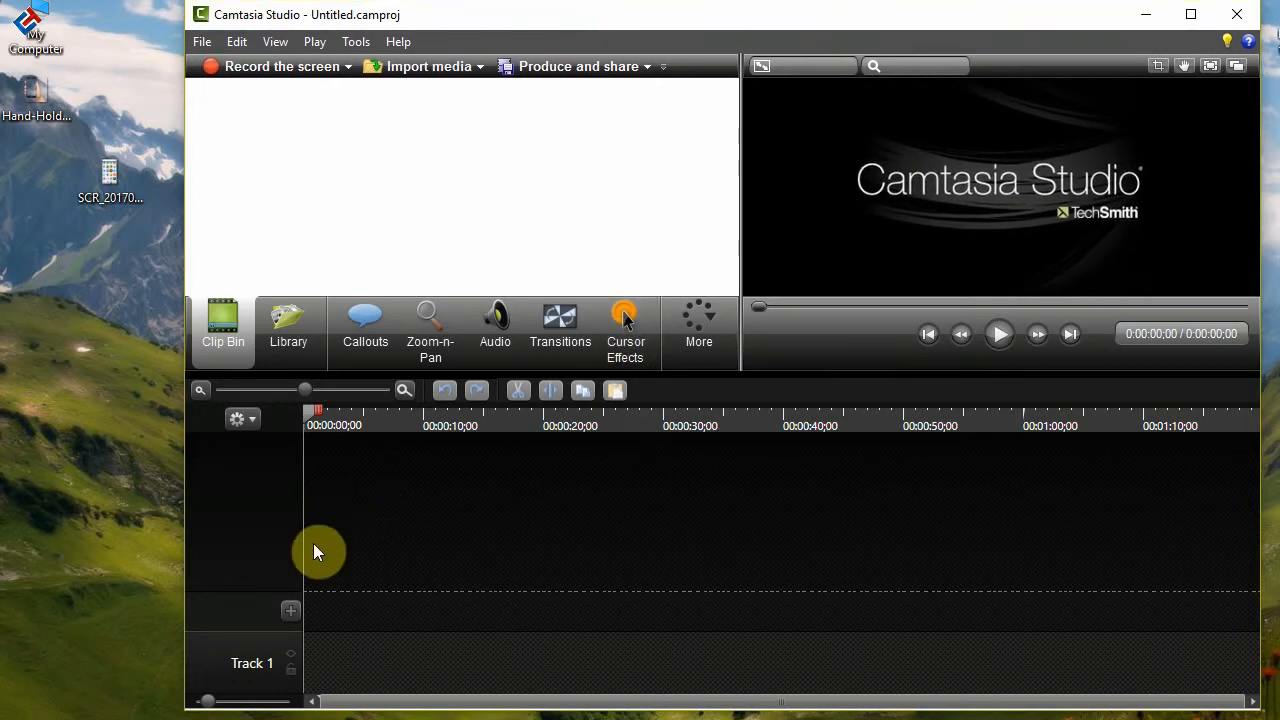
mouse_move(780, 710)
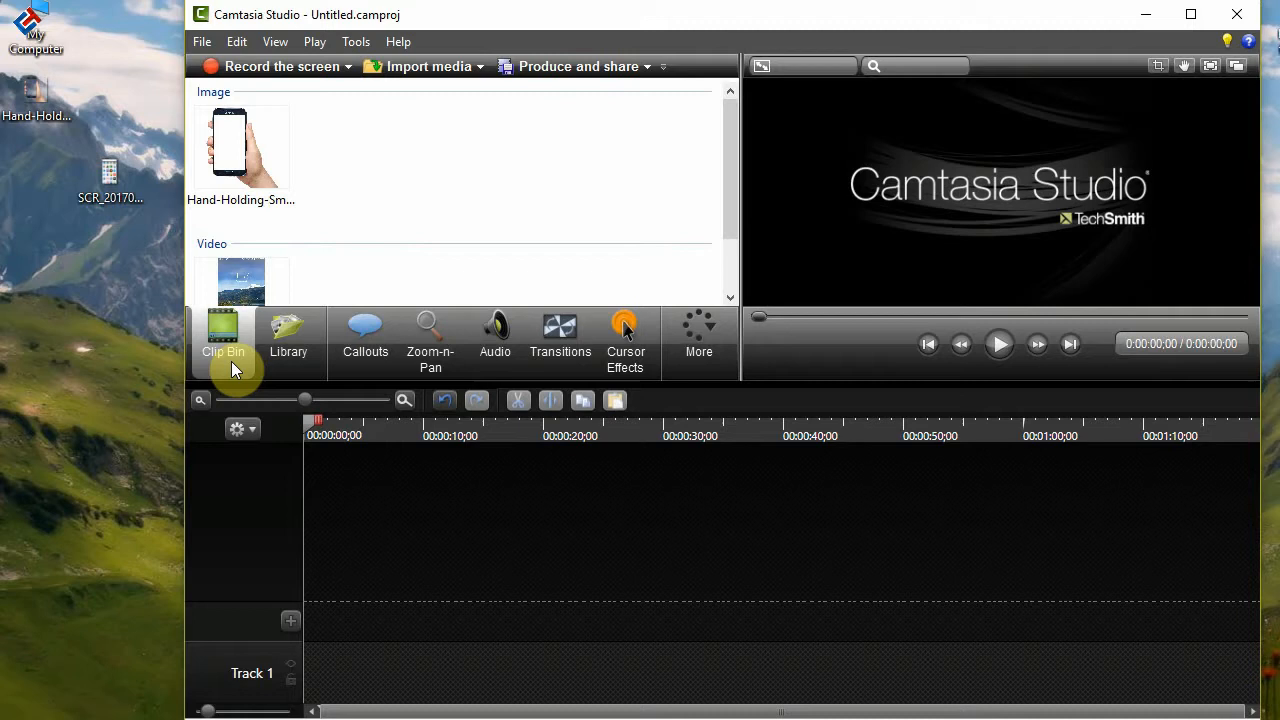
mouse_move(284, 678)
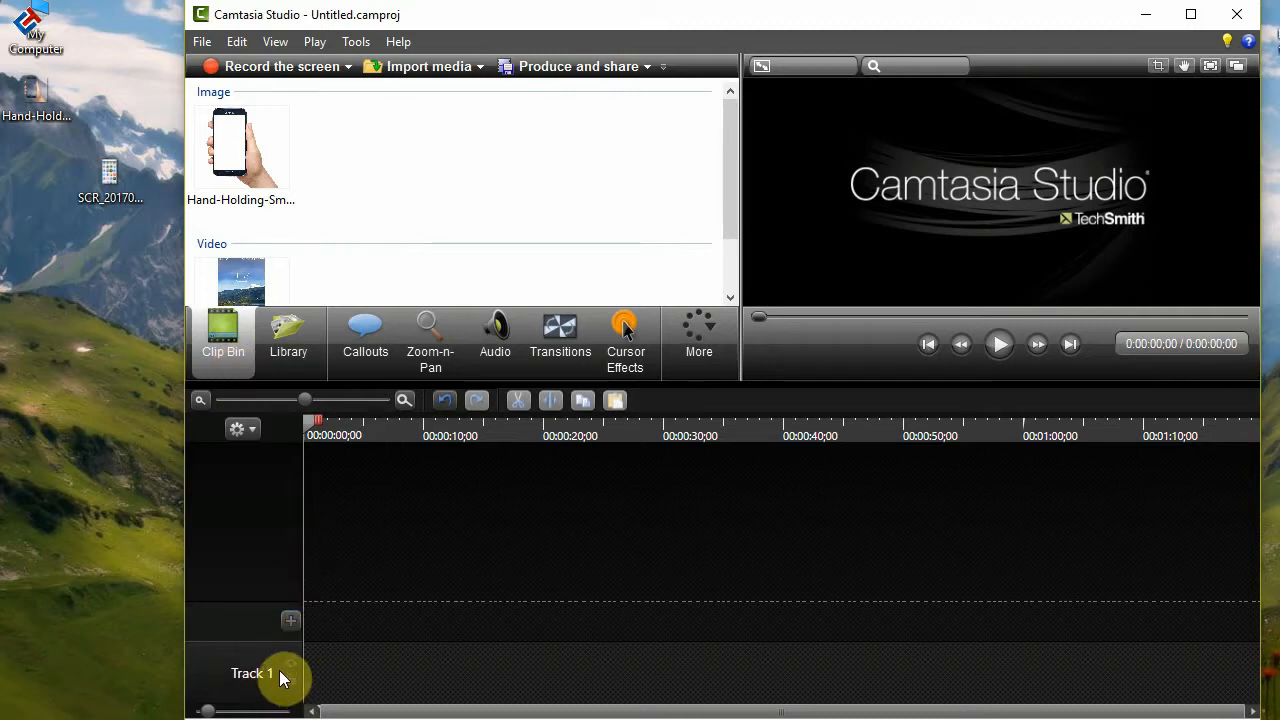
Place the screen recording on the timeline and separate its audio from the video.
click(290, 620)
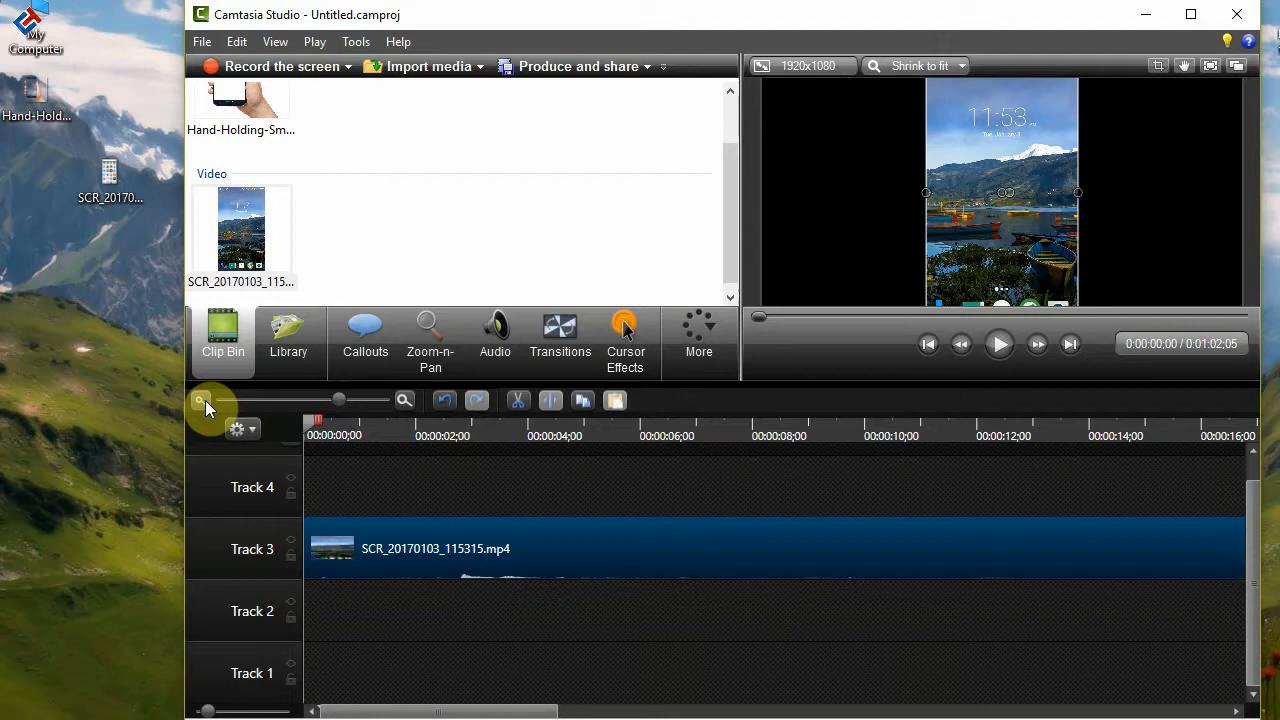
click(200, 400)
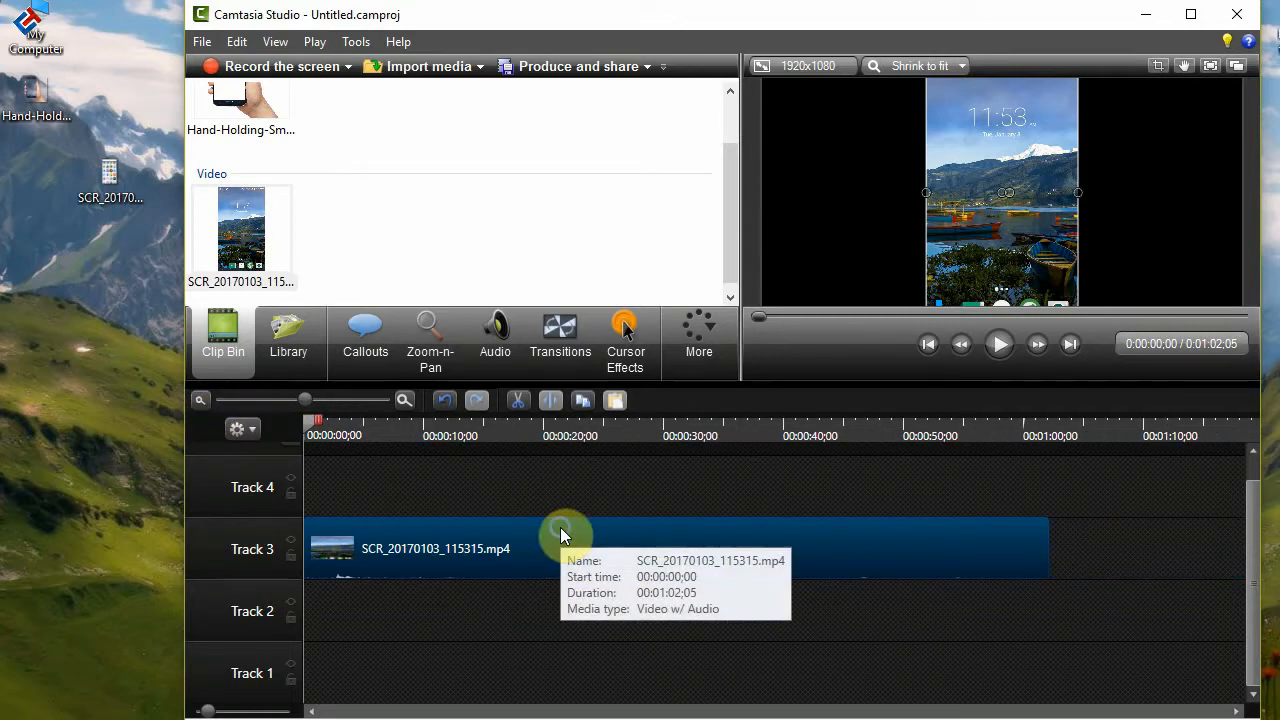
right_click(564, 536)
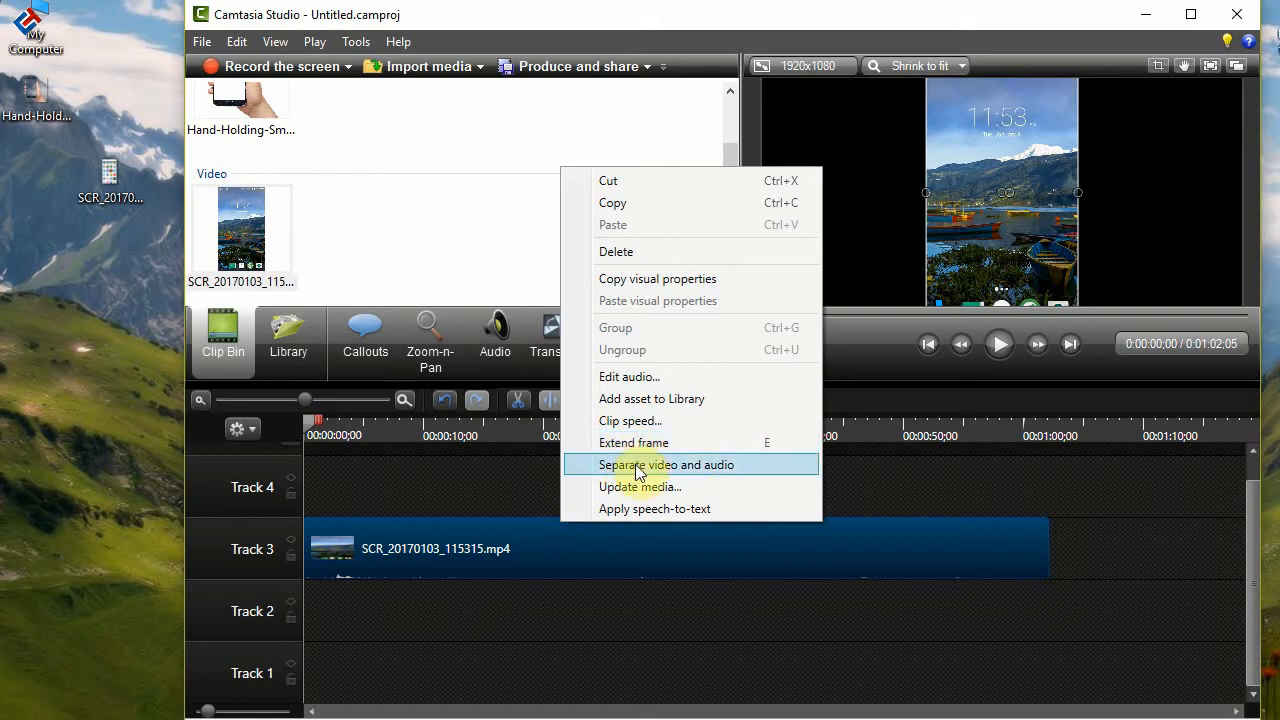
click(666, 464)
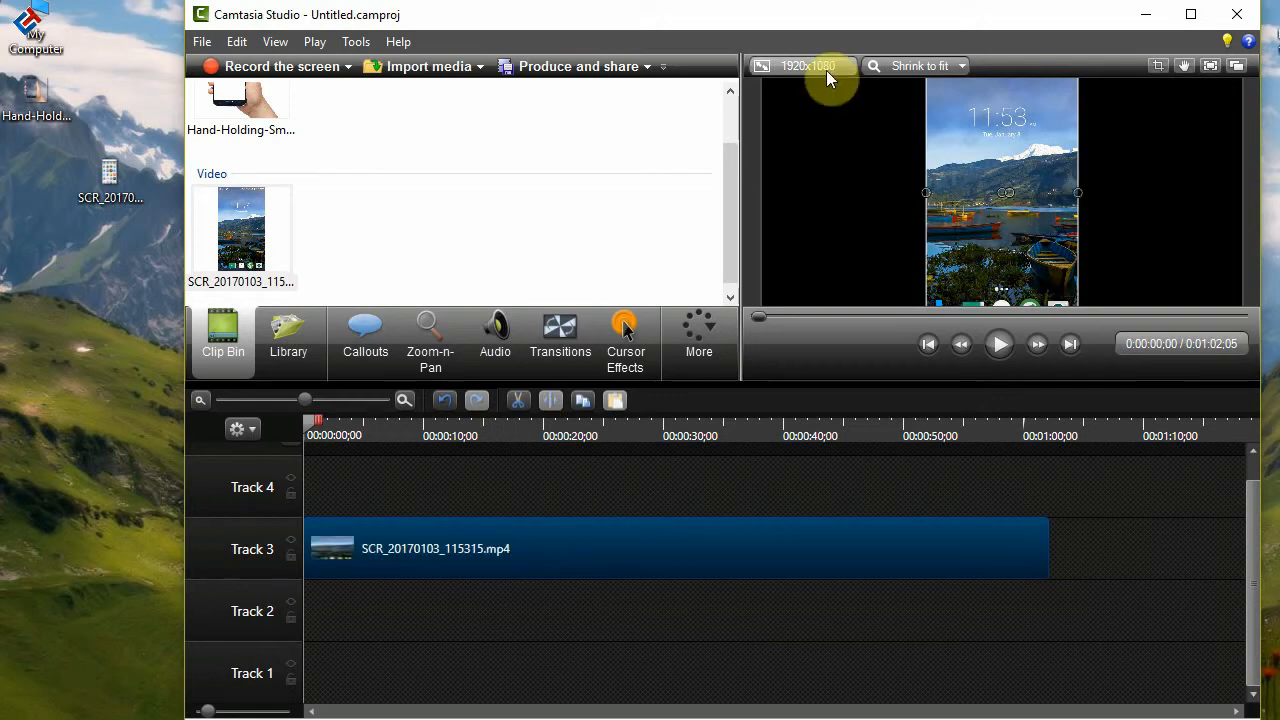
click(808, 66)
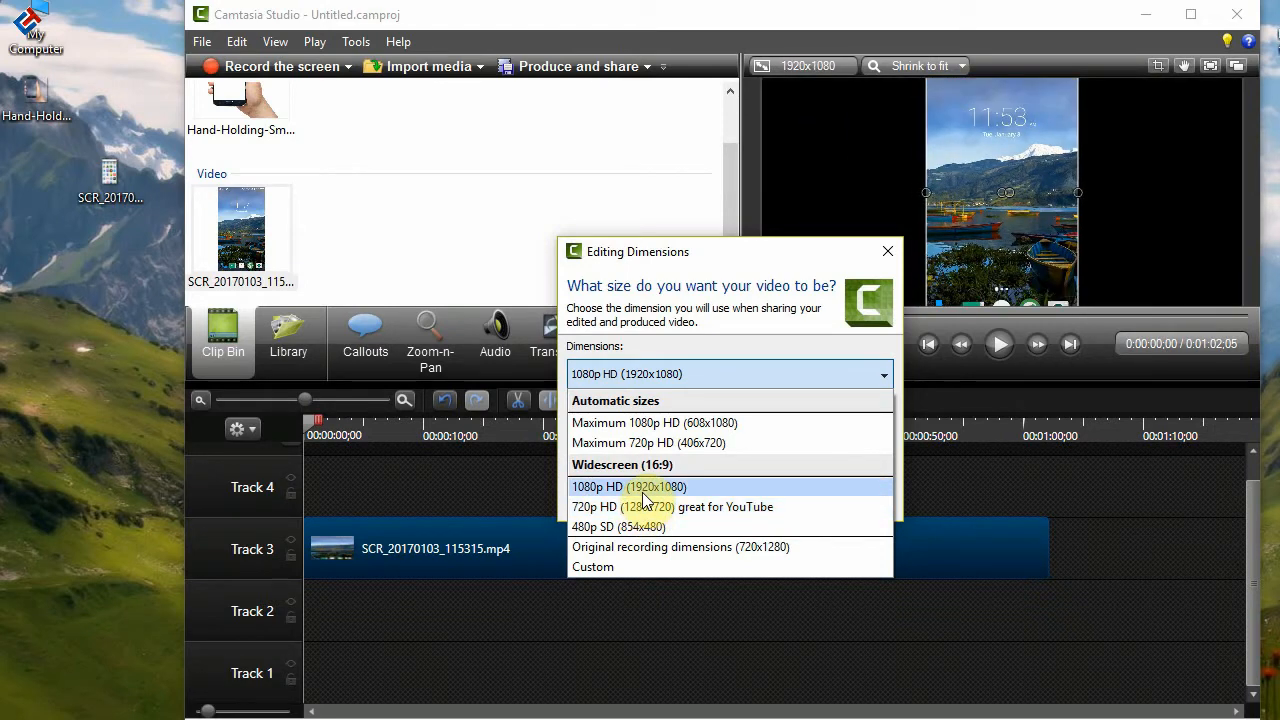
click(628, 486)
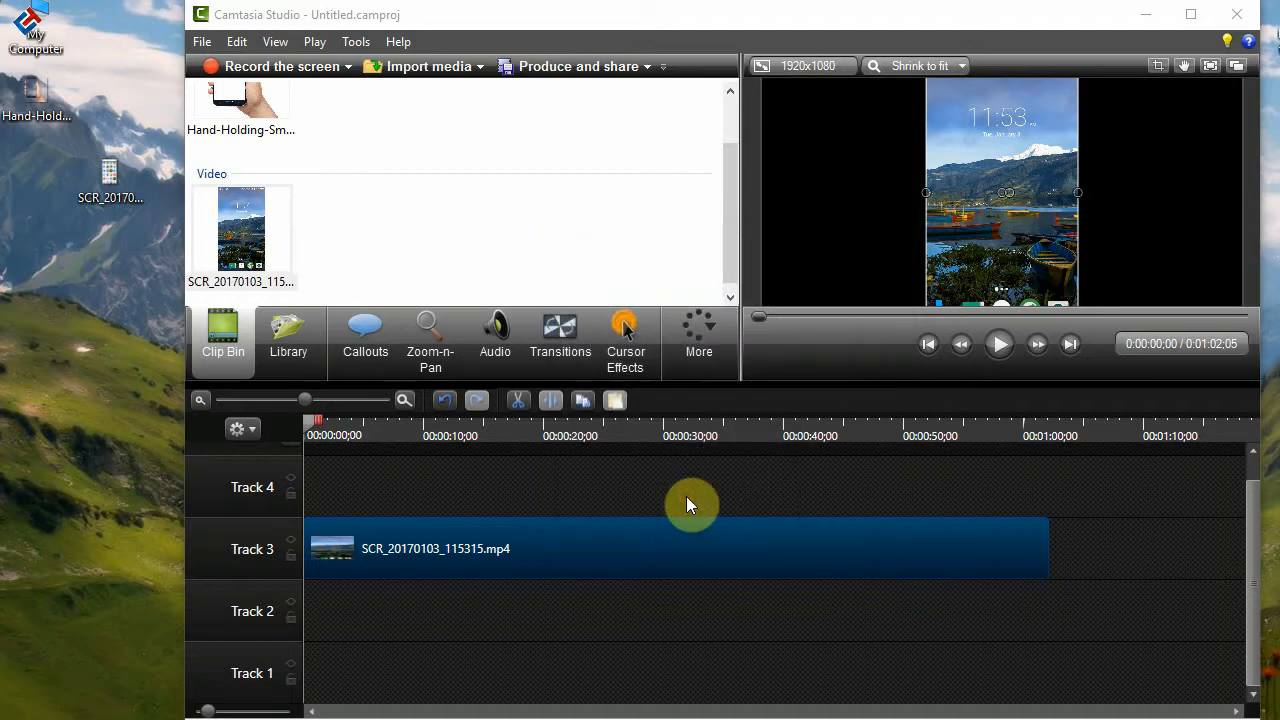
mouse_move(700, 304)
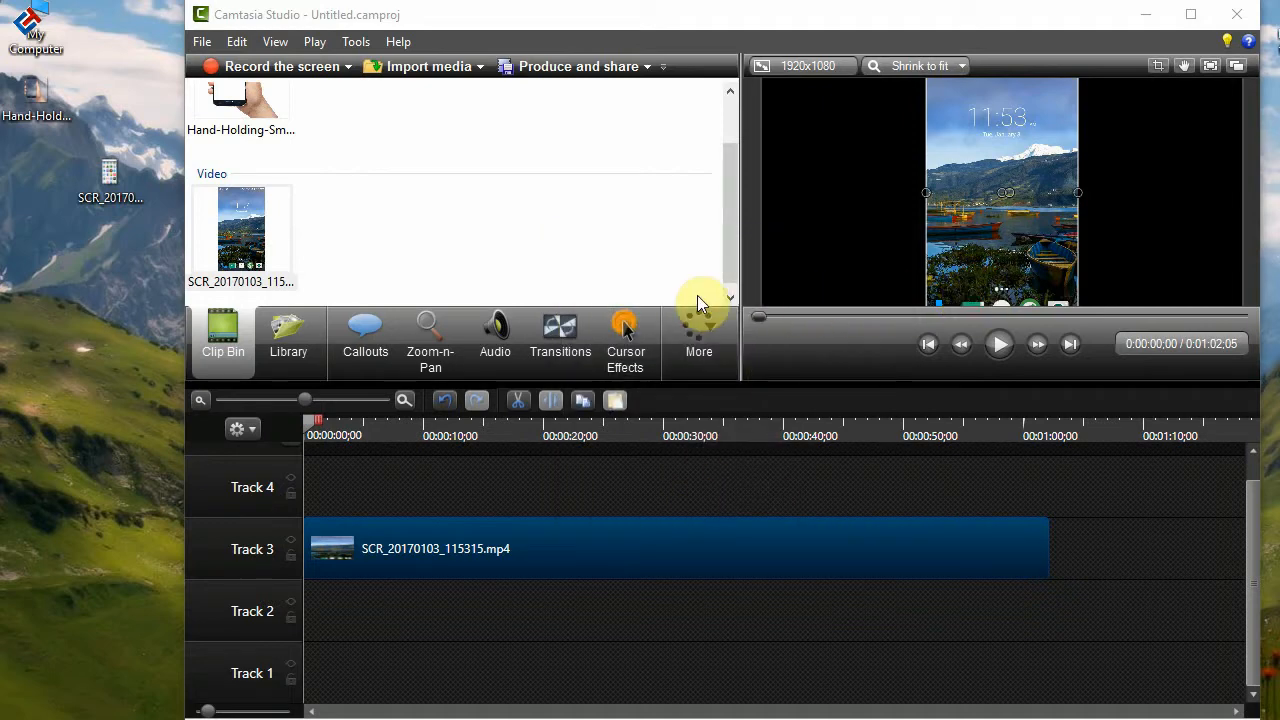
mouse_move(320, 460)
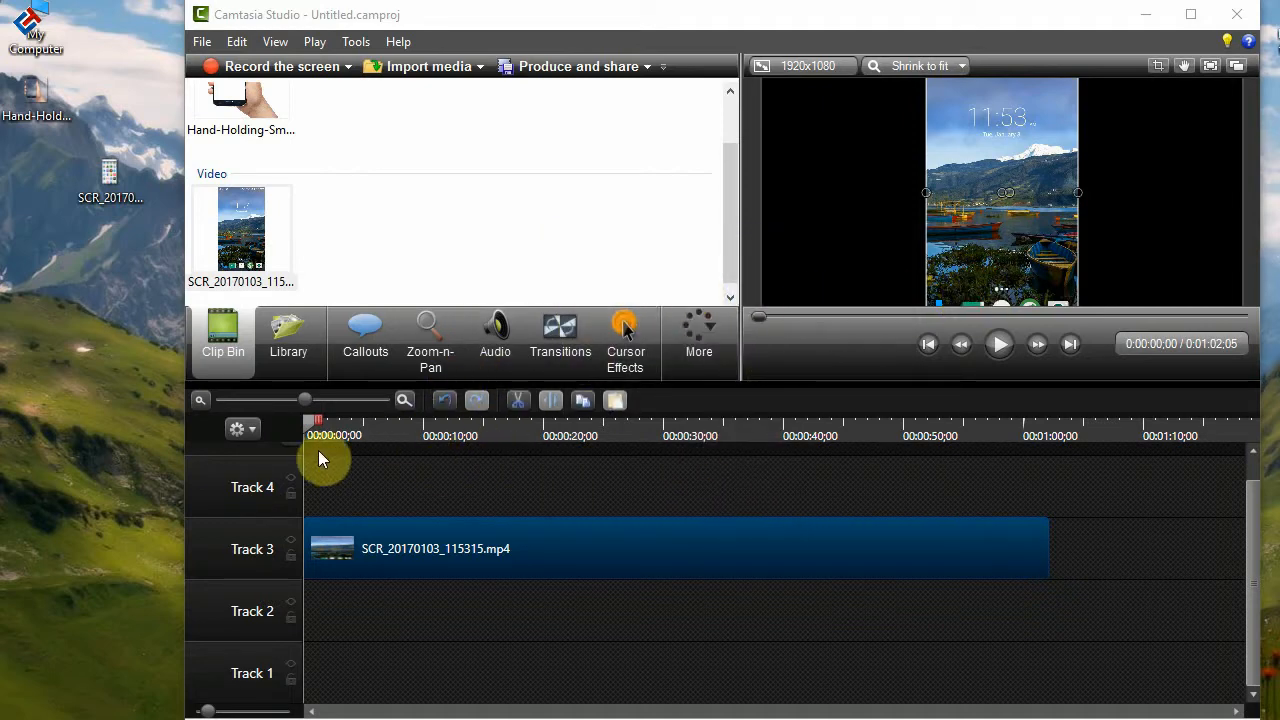
mouse_move(440, 448)
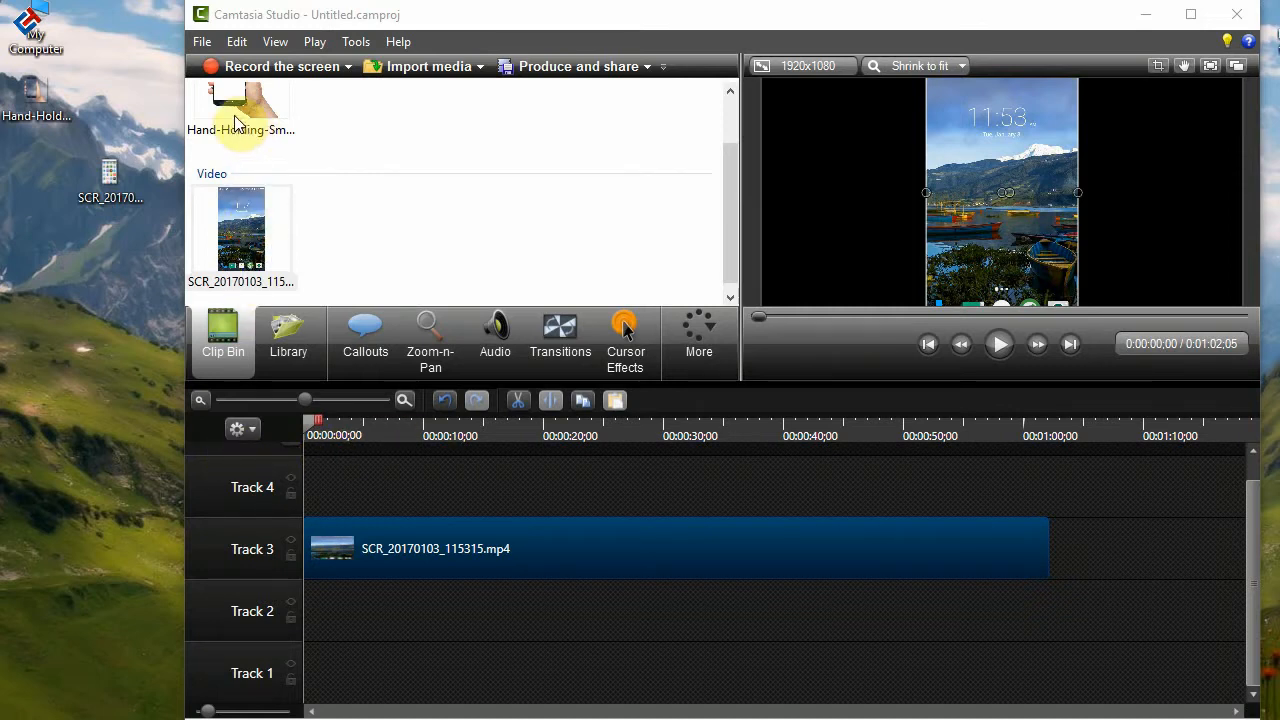
mouse_move(240, 104)
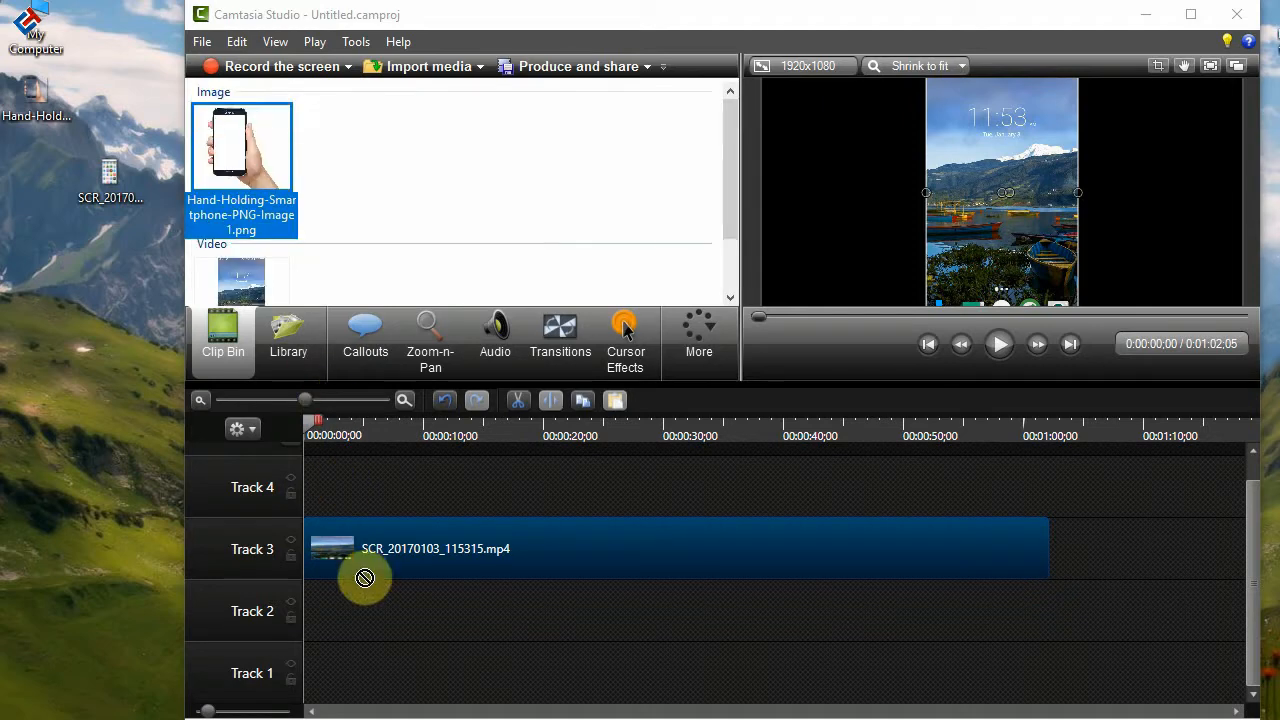
Layer the hand-holding phone image on the timeline above the fitted recording.
drag(364, 578, 330, 612)
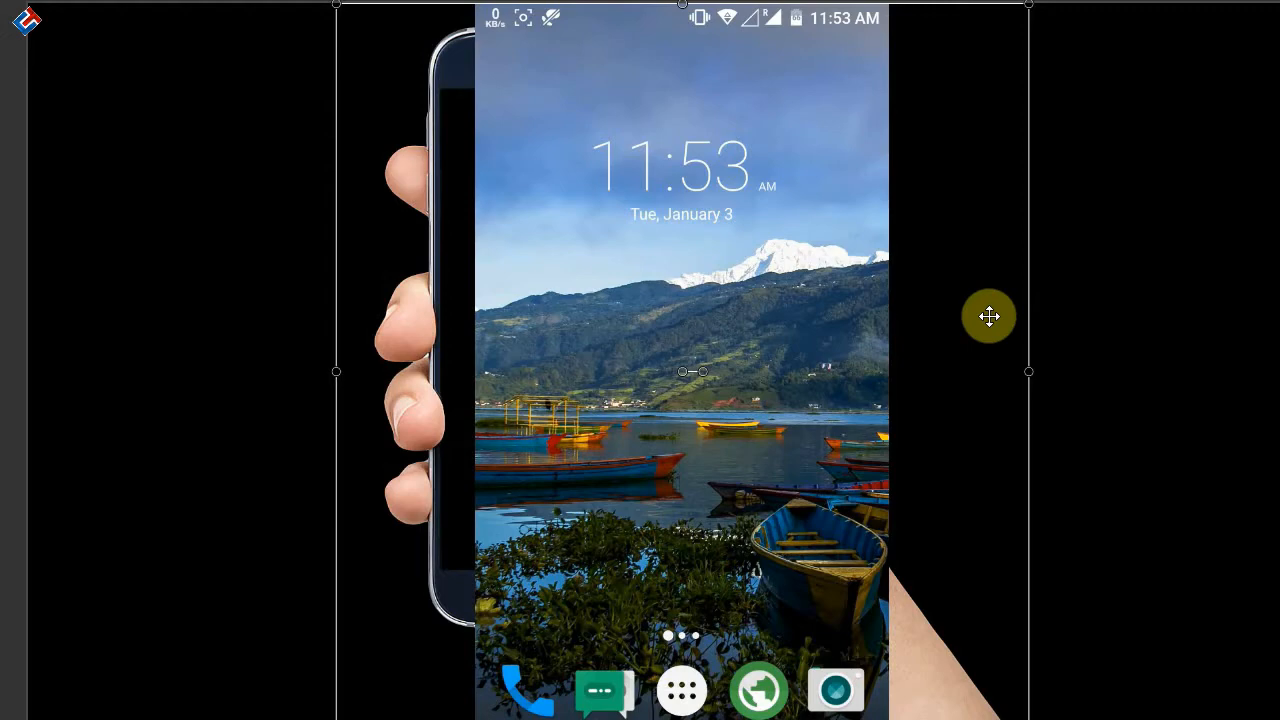
mouse_move(530, 212)
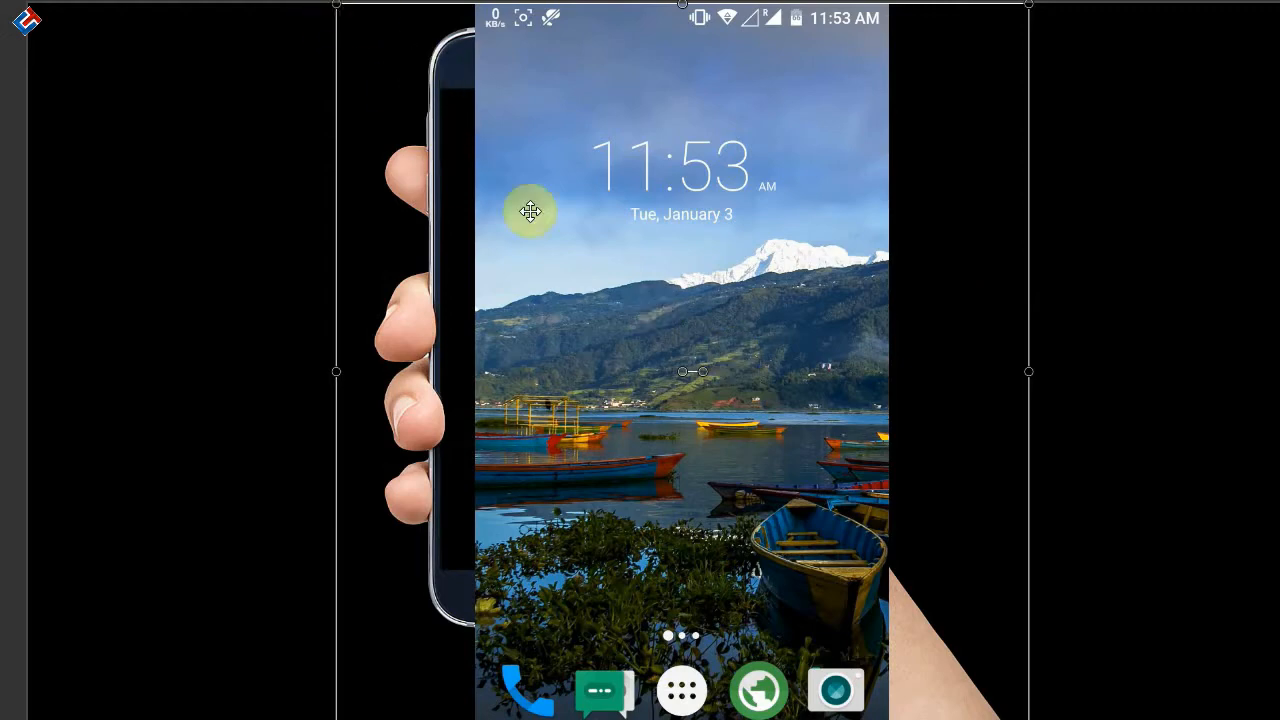
mouse_move(478, 12)
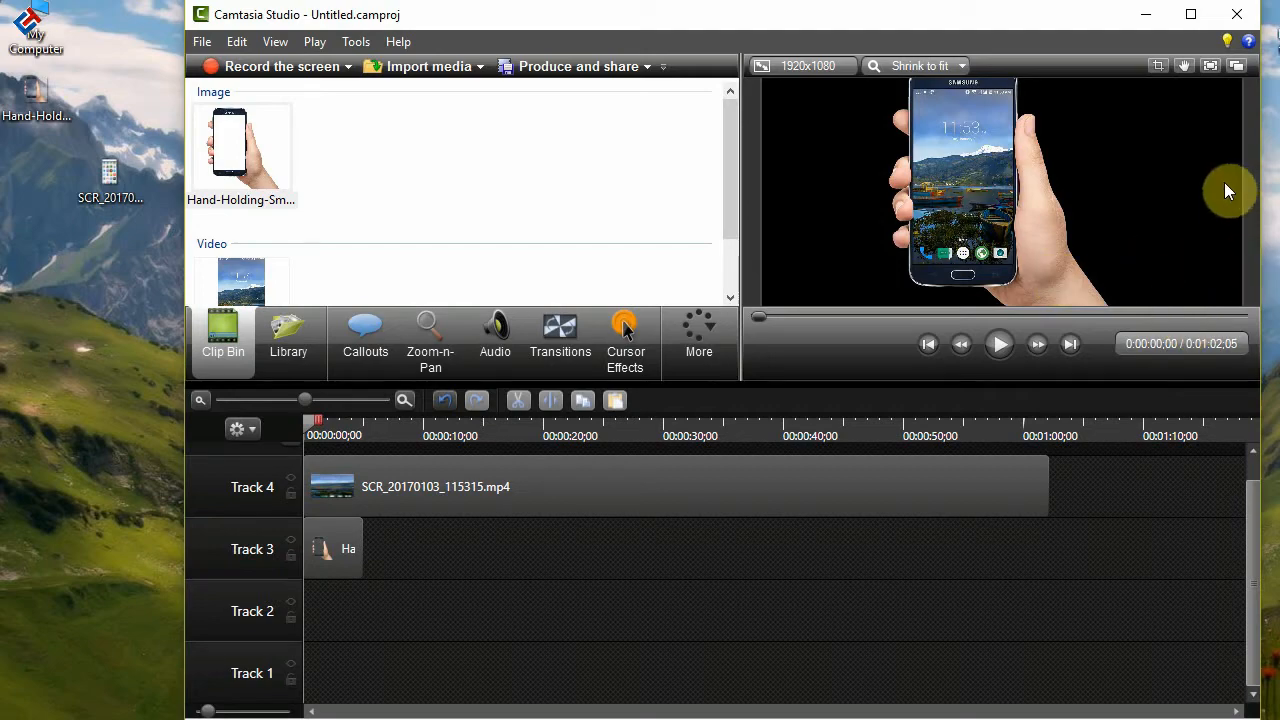
mouse_move(1192, 496)
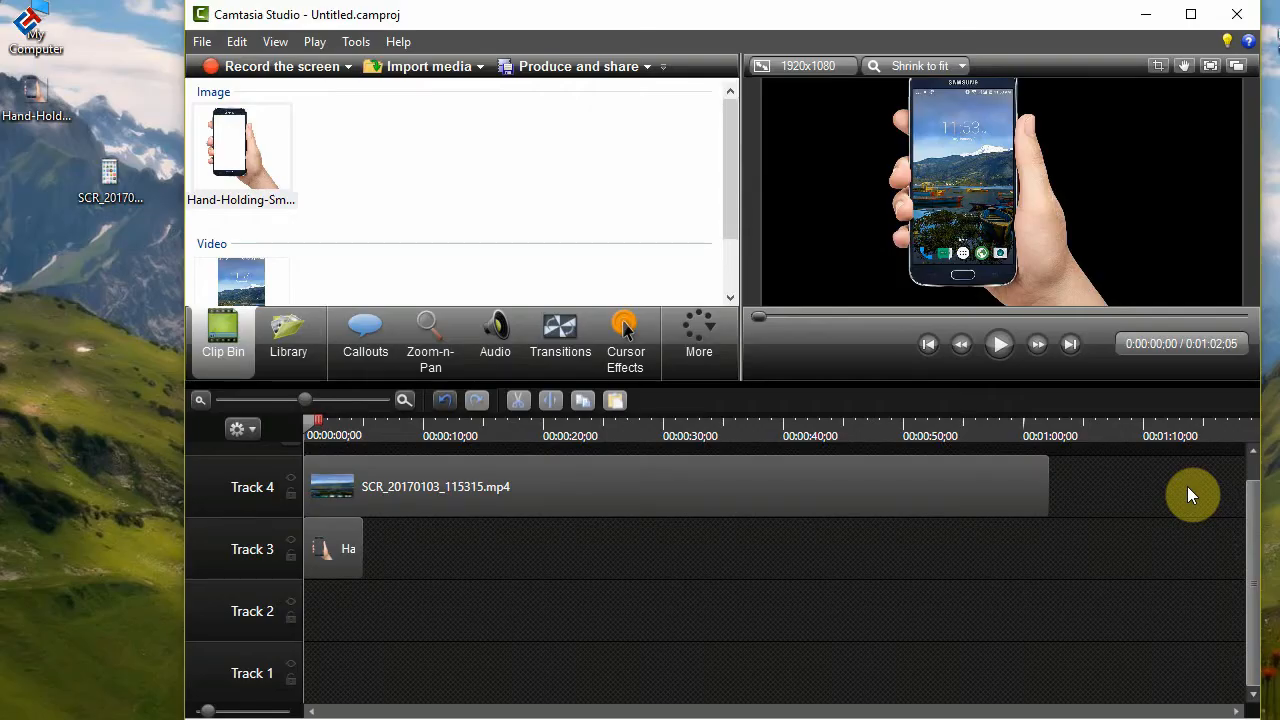
click(344, 548)
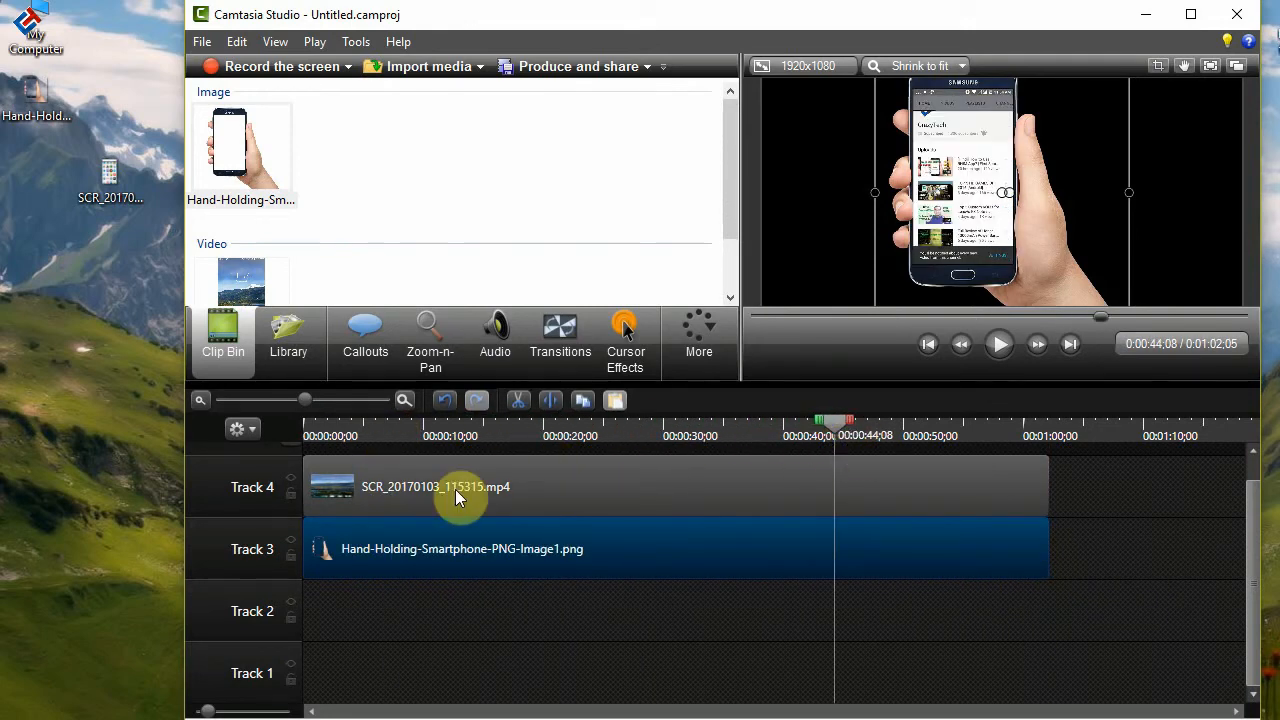
click(1000, 344)
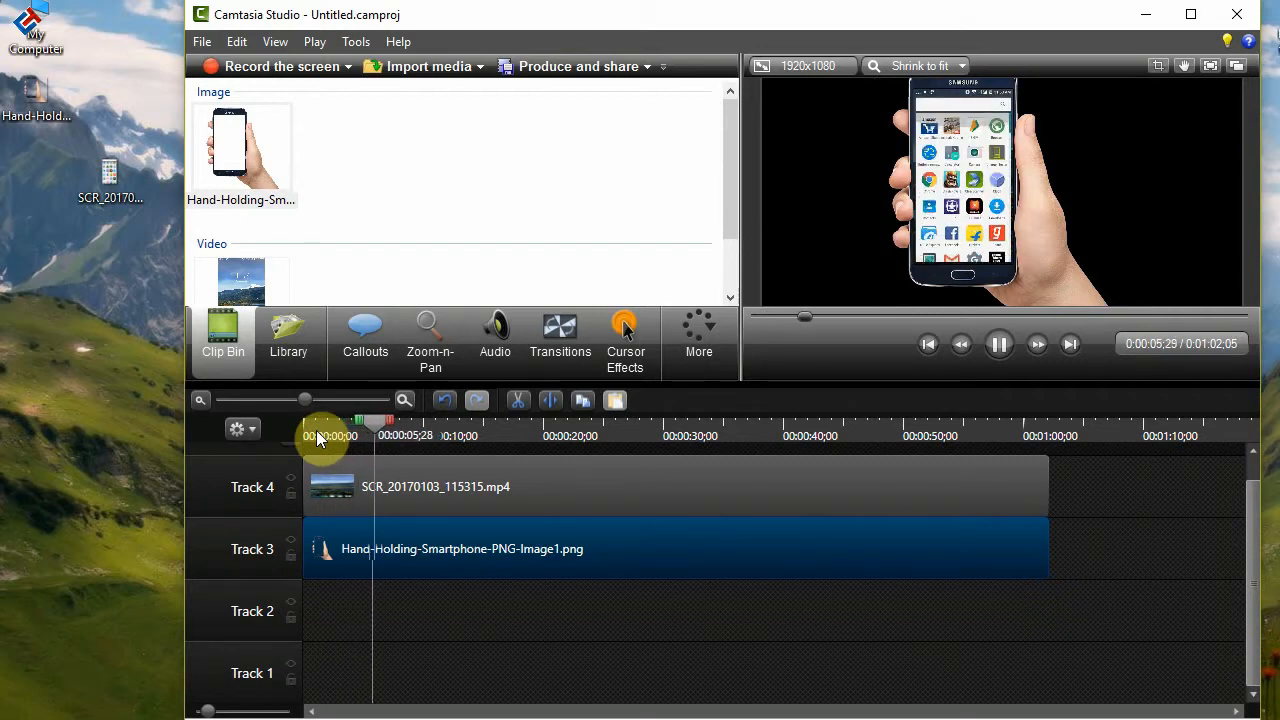
click(998, 344)
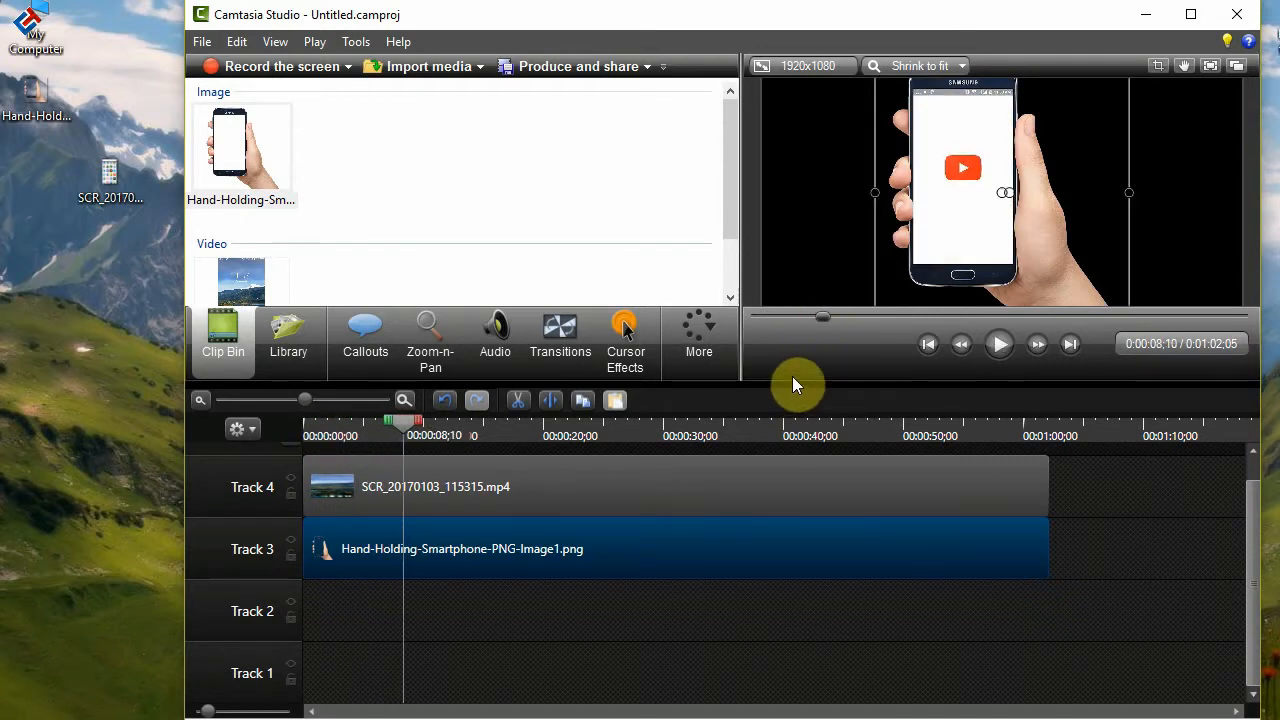
click(1000, 344)
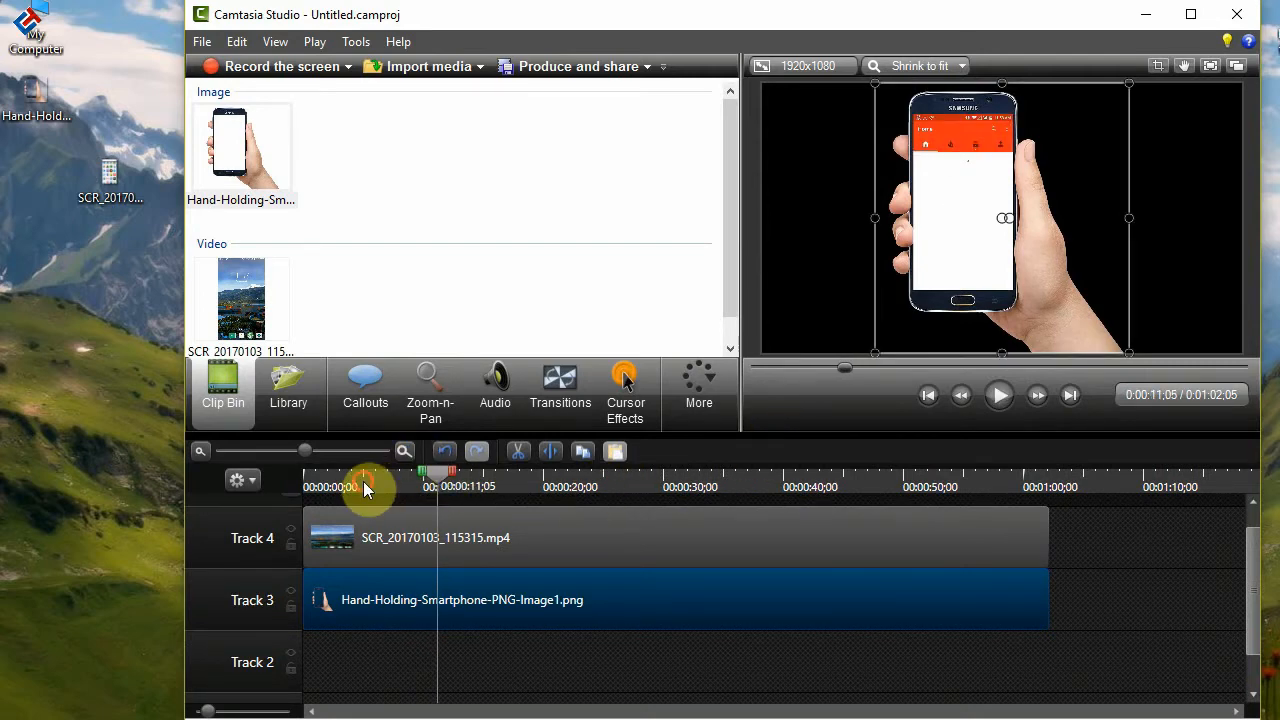
Preview the recording playing inside the phone screen in full-screen mode.
click(998, 394)
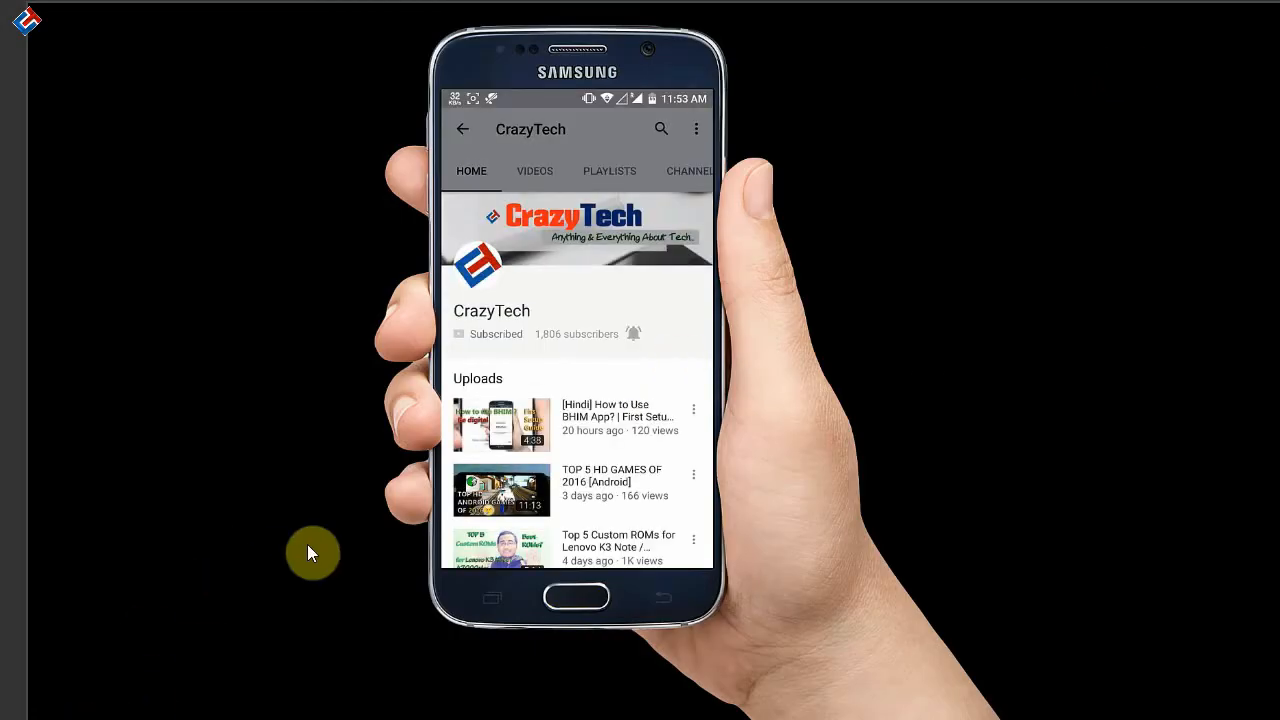
click(632, 332)
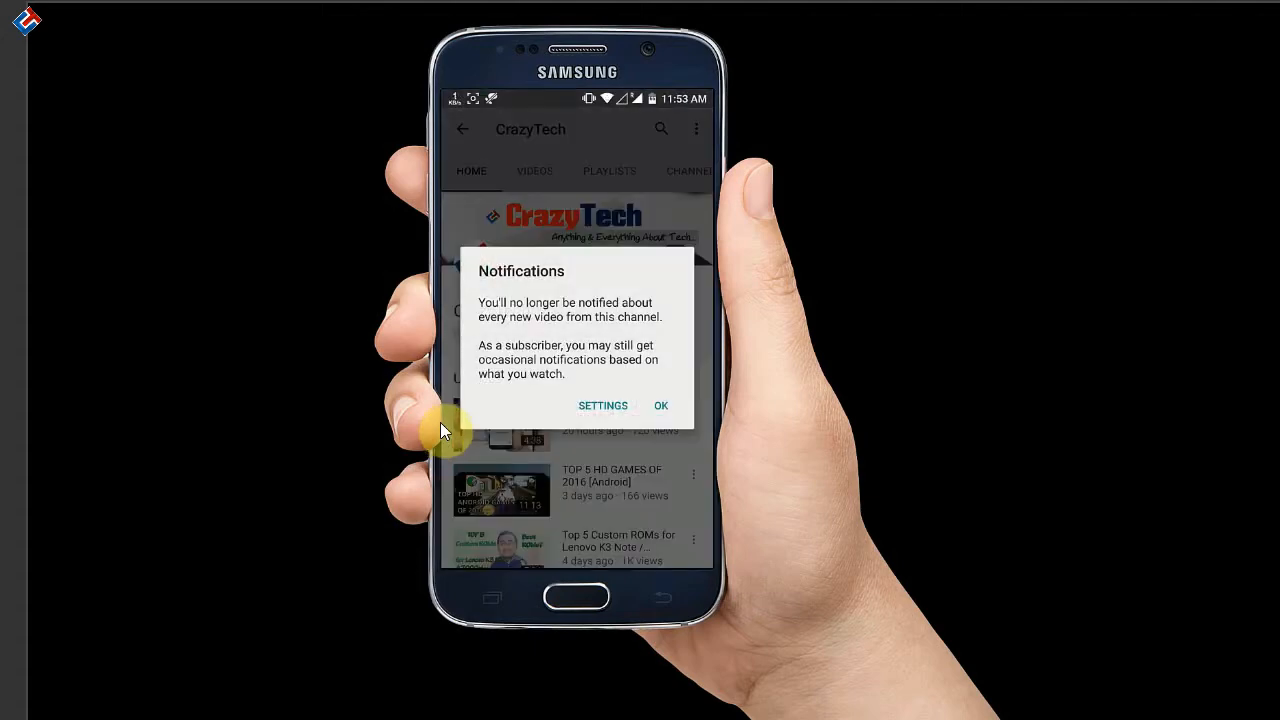
click(660, 404)
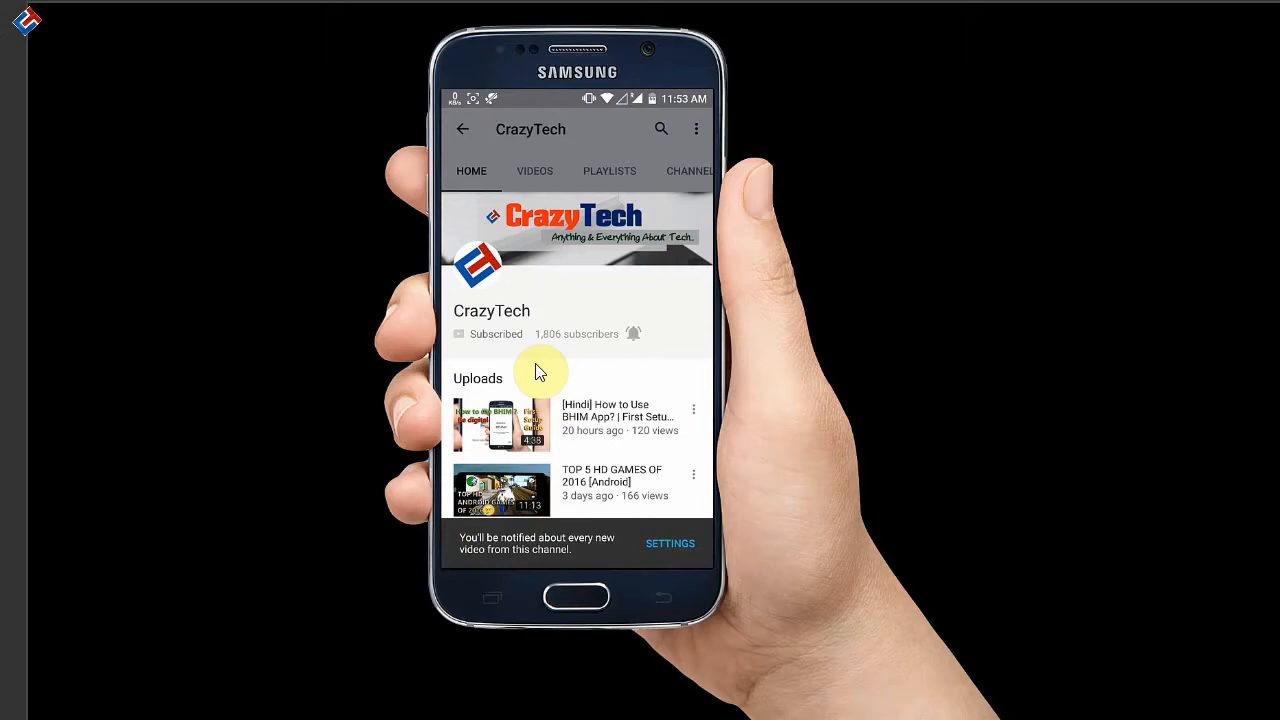
click(494, 332)
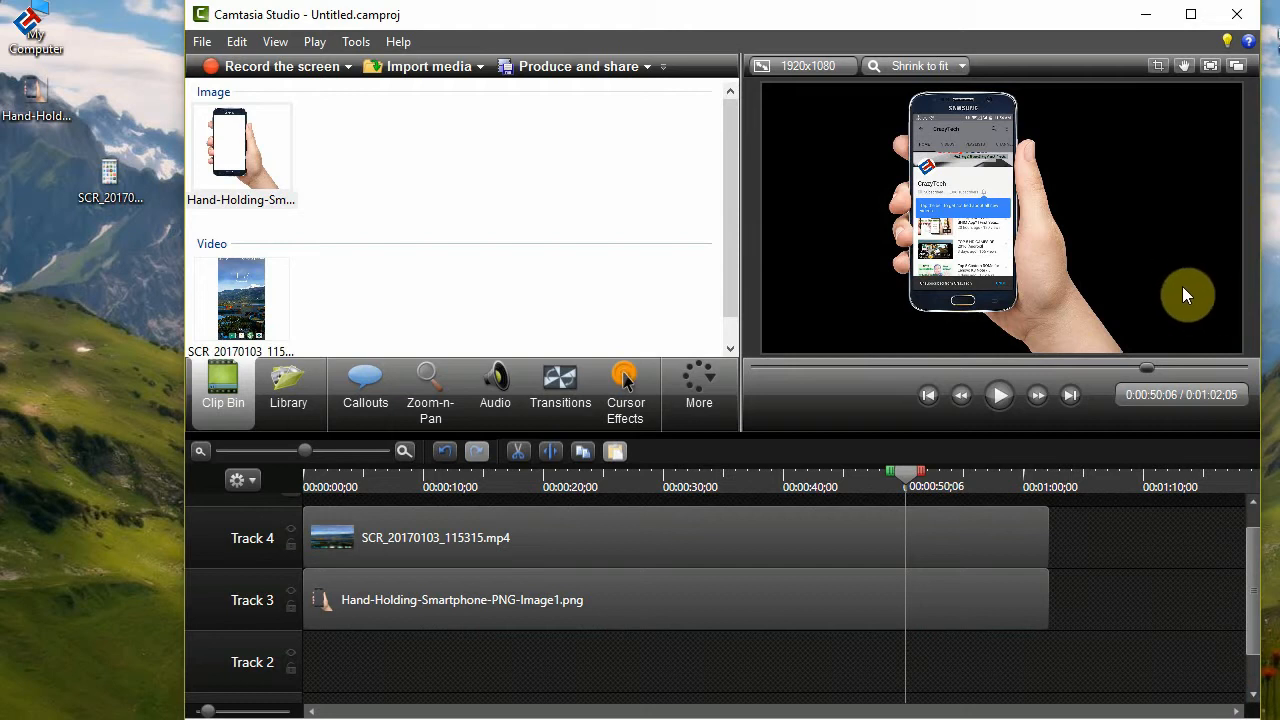
mouse_move(812, 296)
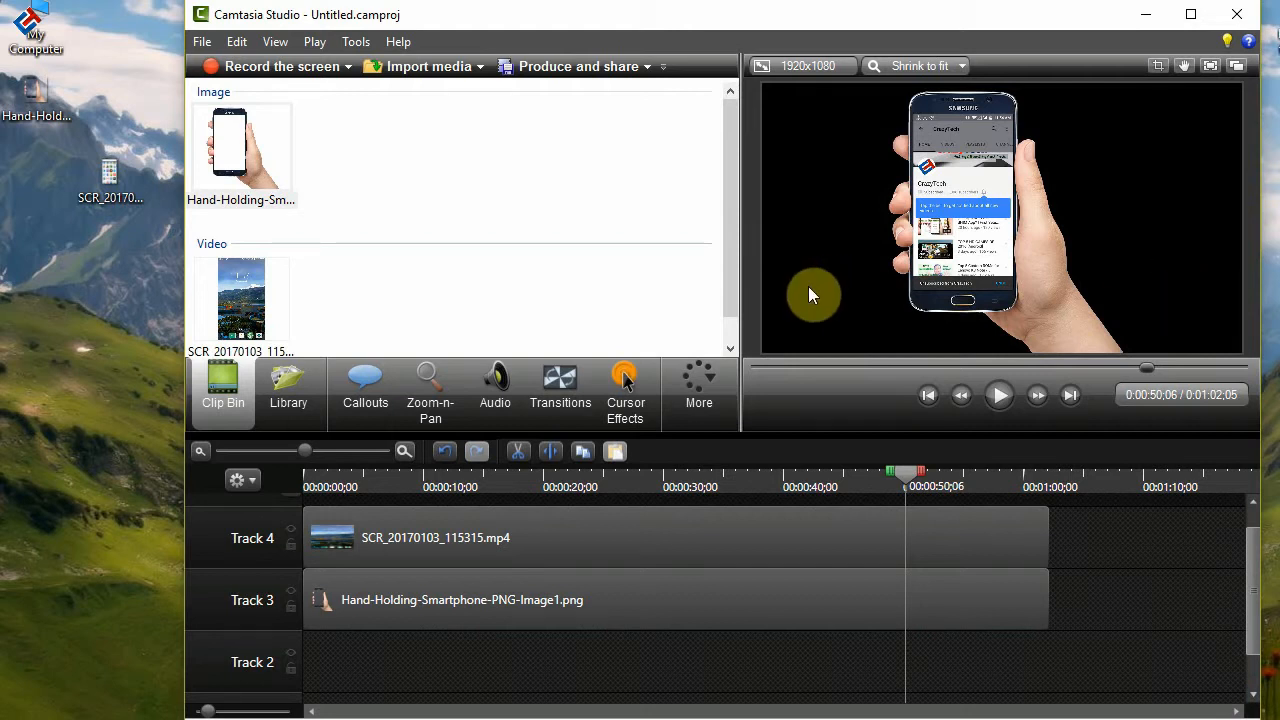
Put a full-frame copy of the recording behind the phone and preview it.
click(240, 130)
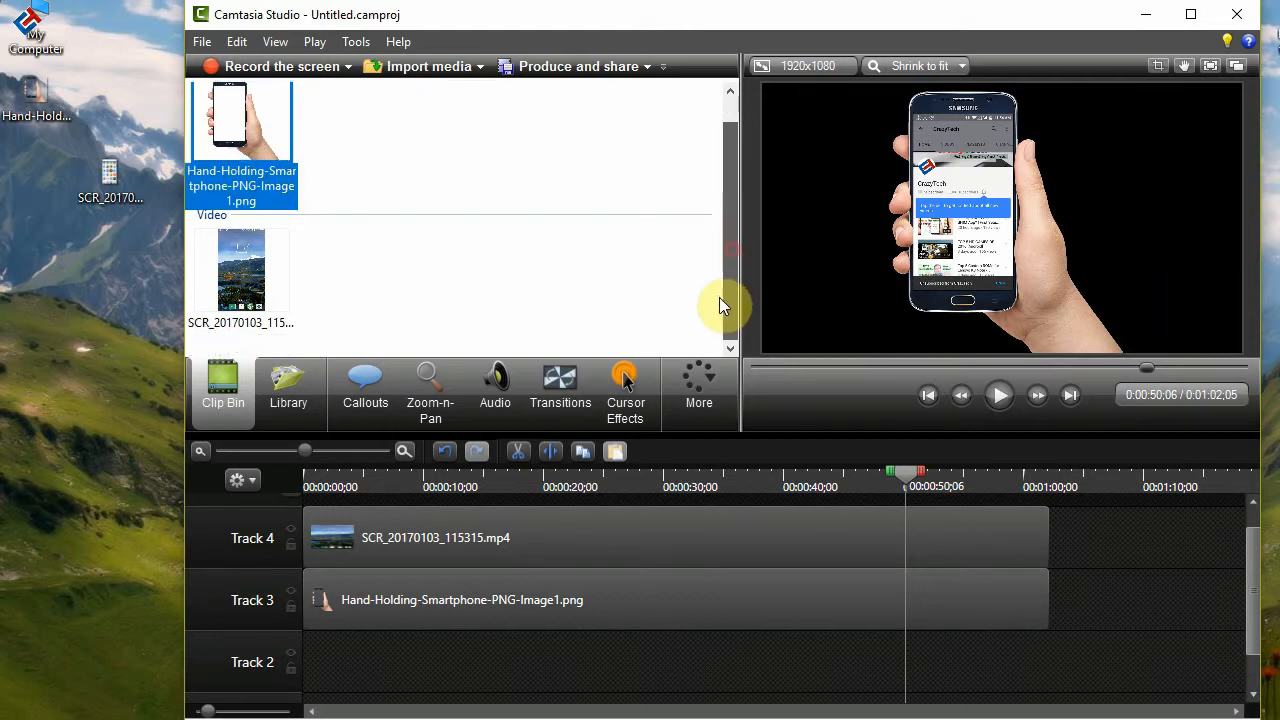
mouse_move(240, 270)
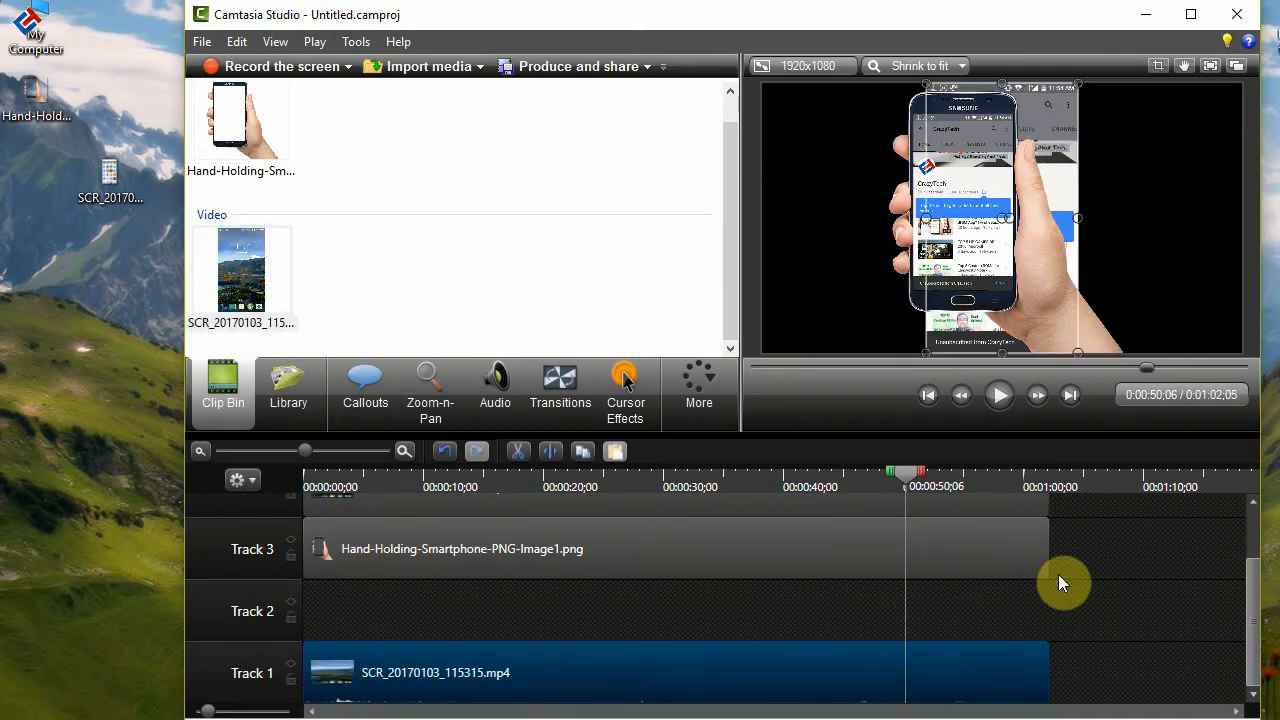
mouse_move(476, 672)
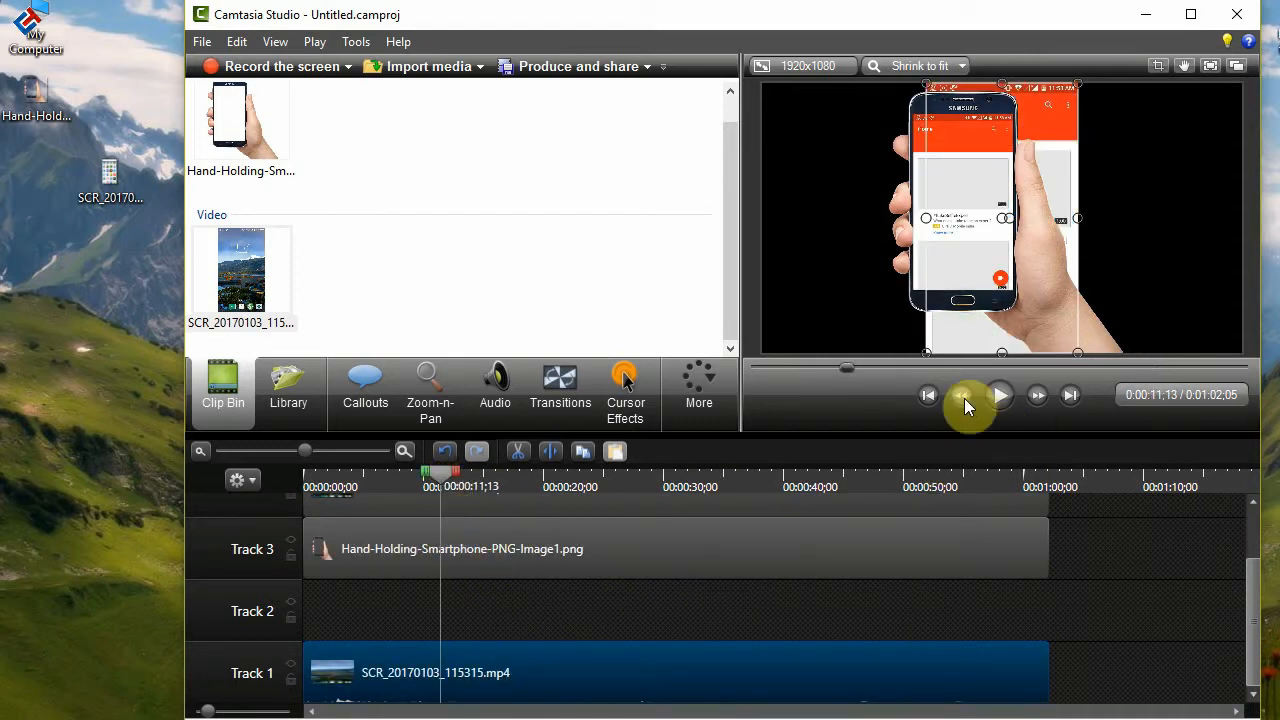
click(1000, 394)
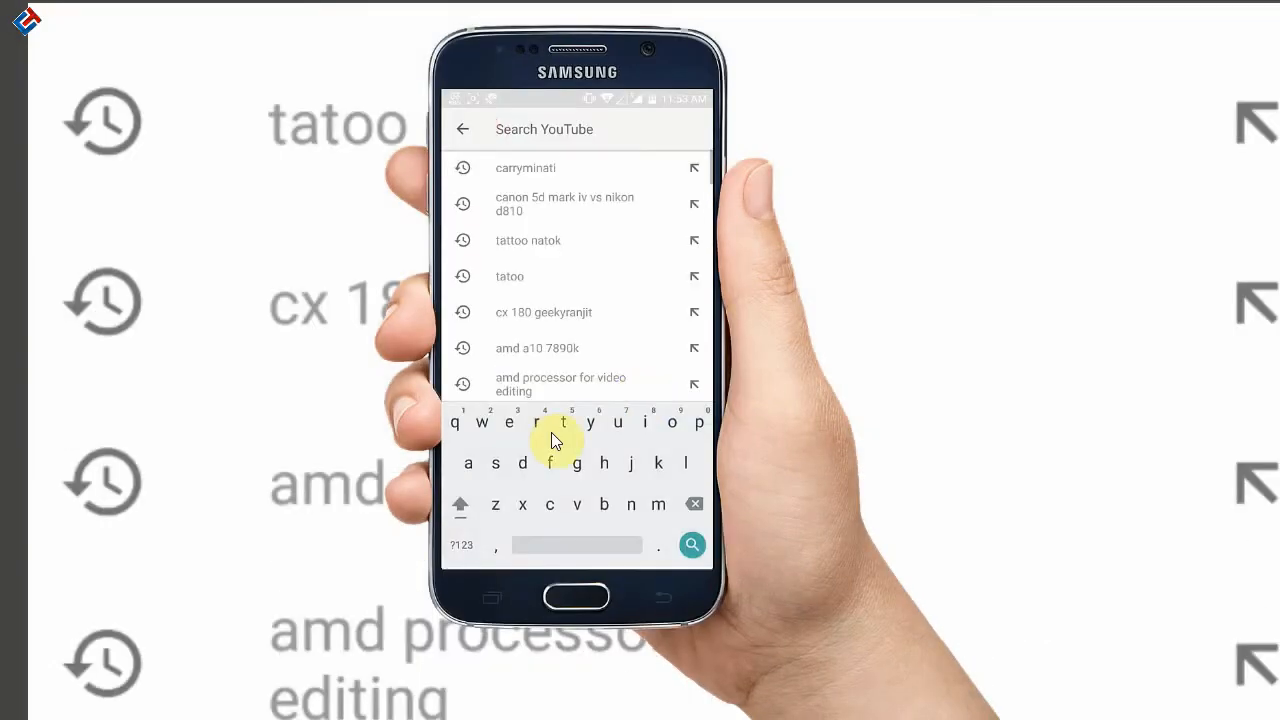
text(crazy)
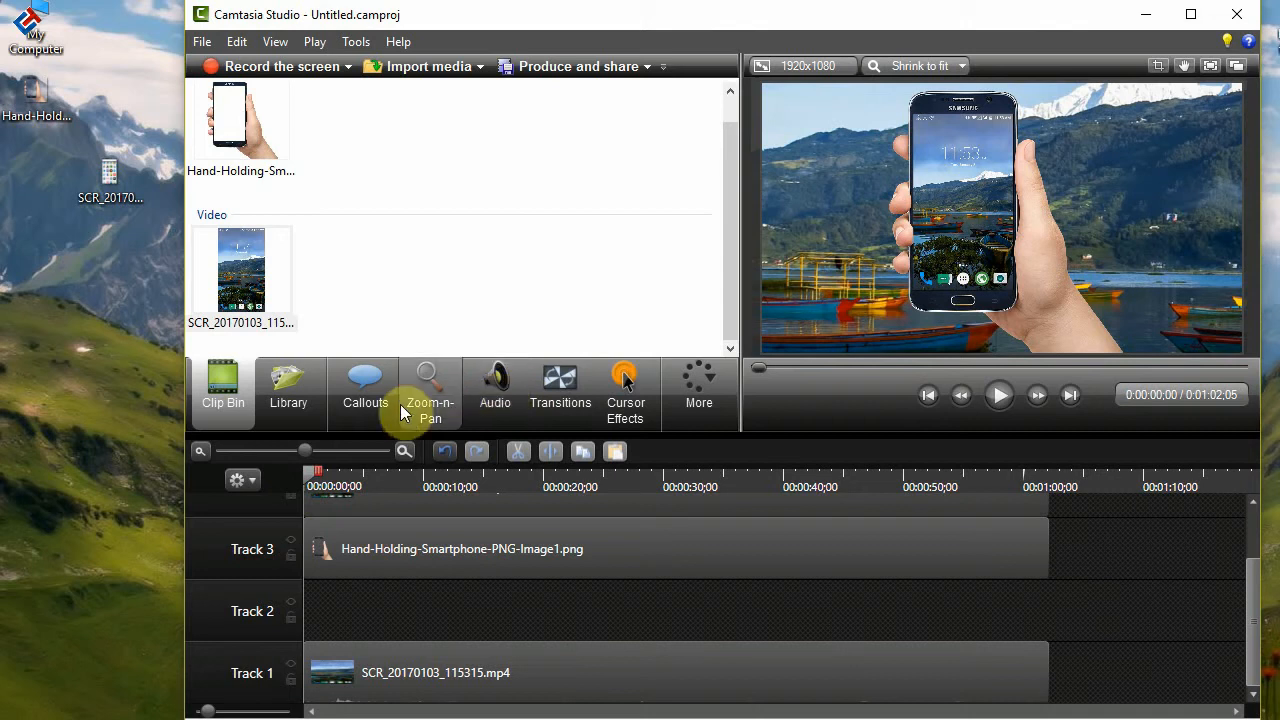
Add a Blur callout on Track 2 stretched across the whole video length.
click(364, 390)
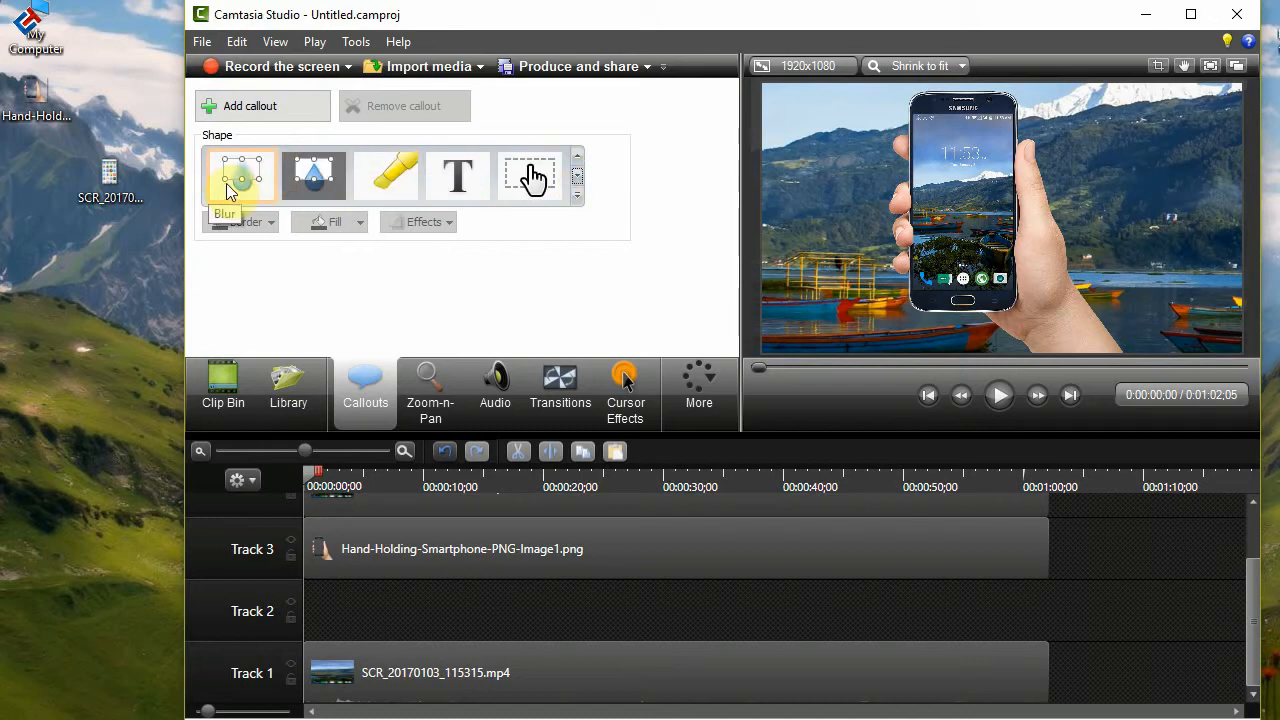
click(240, 176)
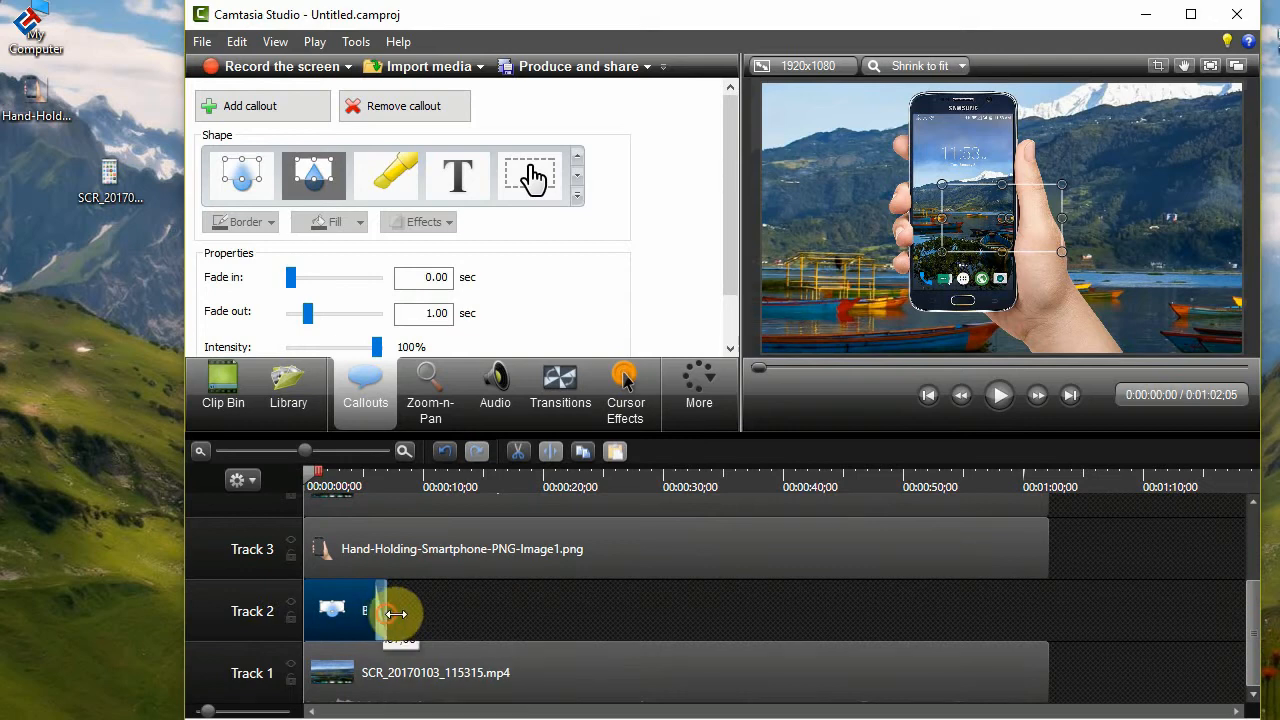
drag(396, 610, 1060, 604)
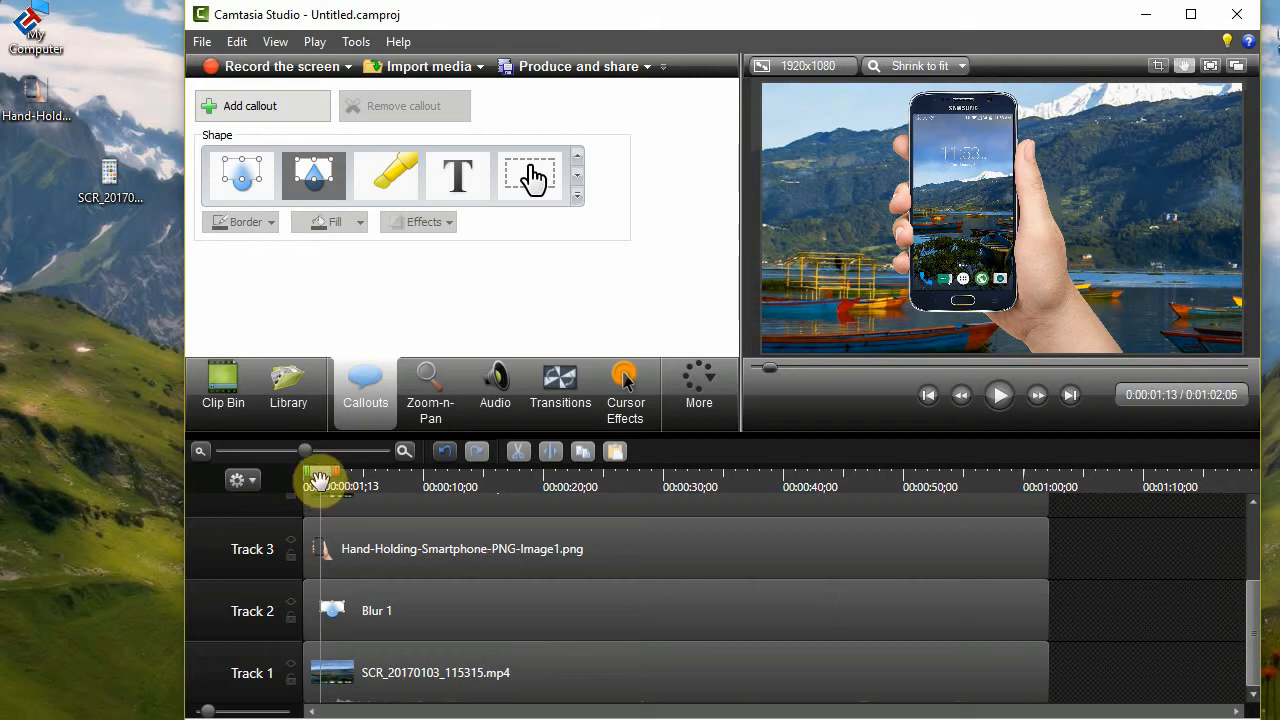
click(388, 612)
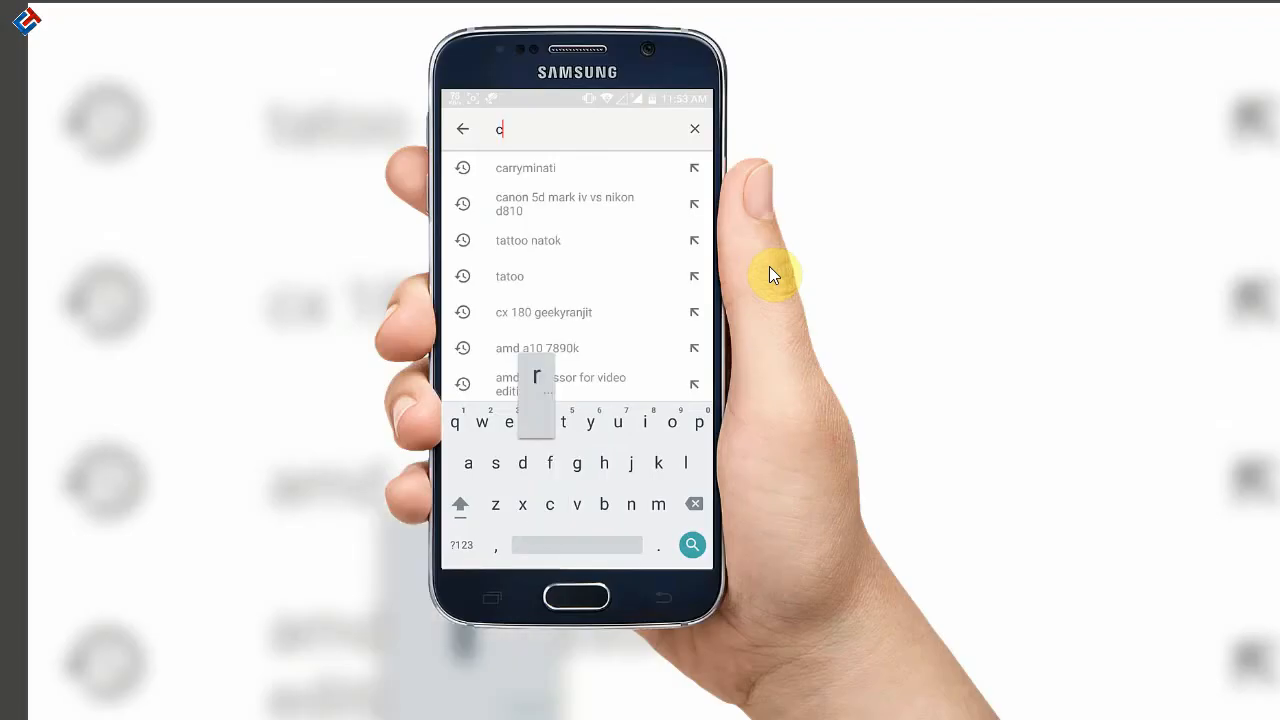
text(razy)
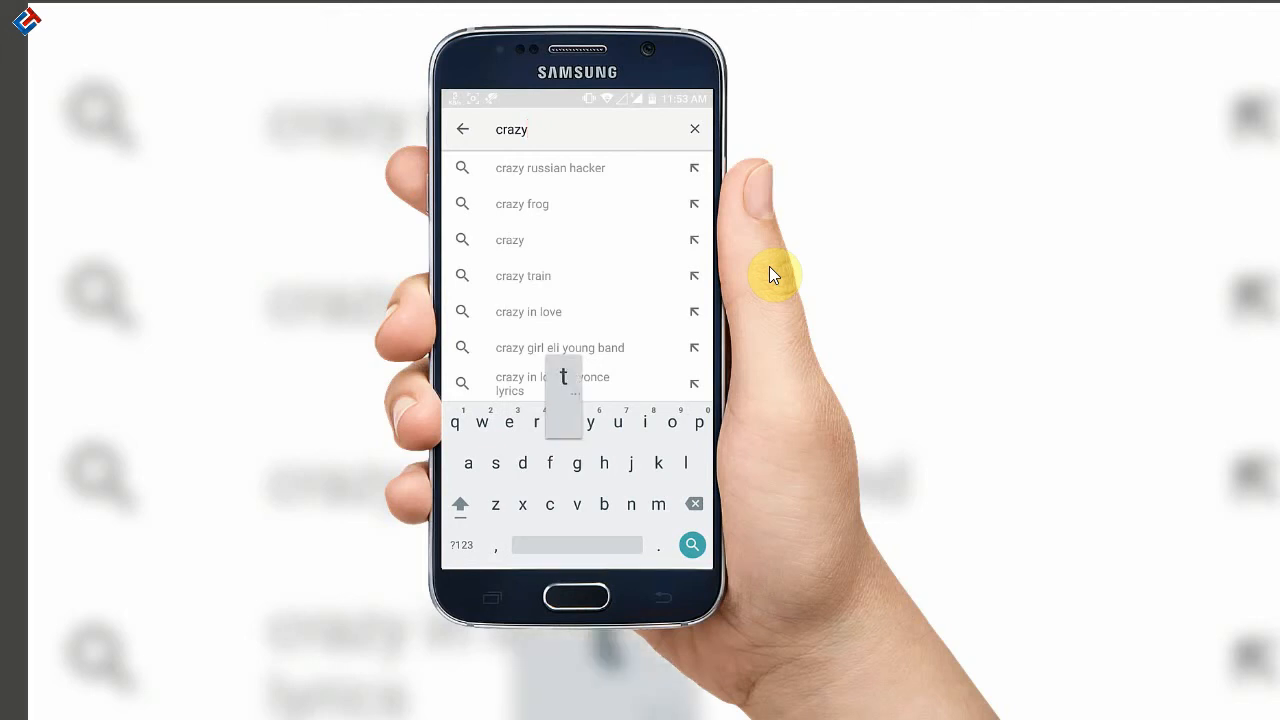
text(tech)
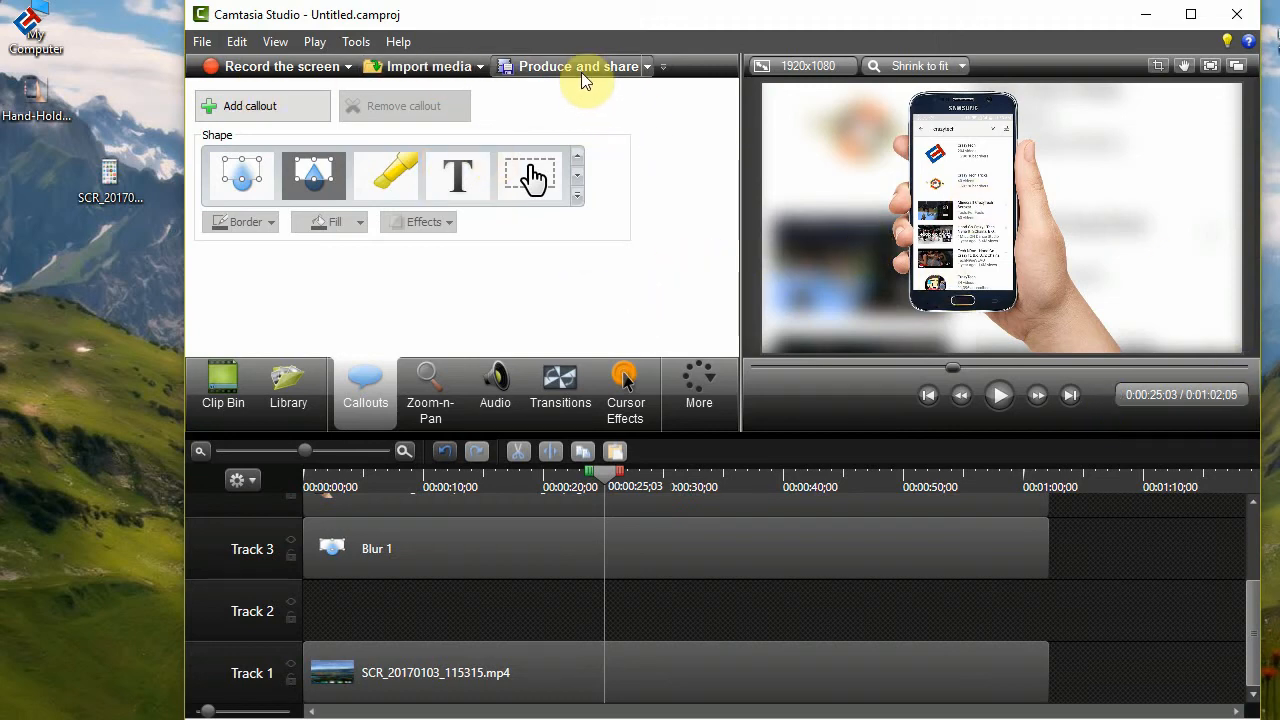
Produce as MP4 with Smart Player up to 1080p named bywefiwfu.
click(570, 66)
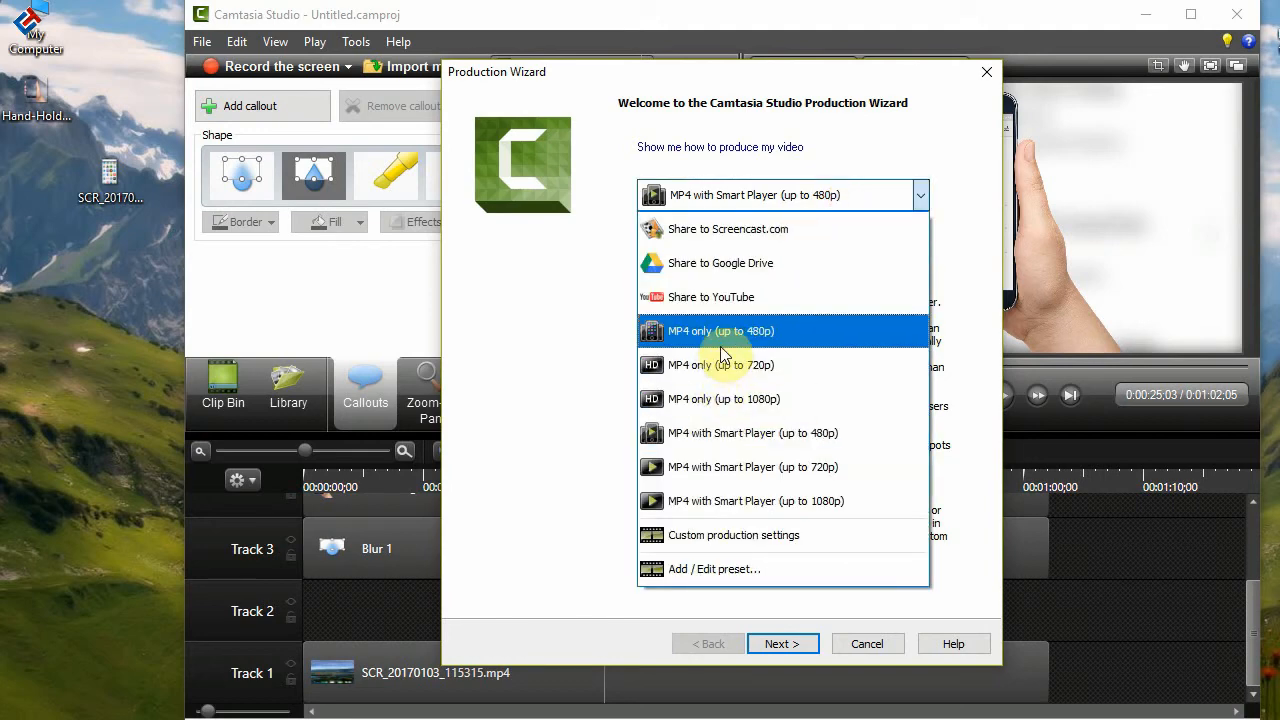
mouse_move(764, 500)
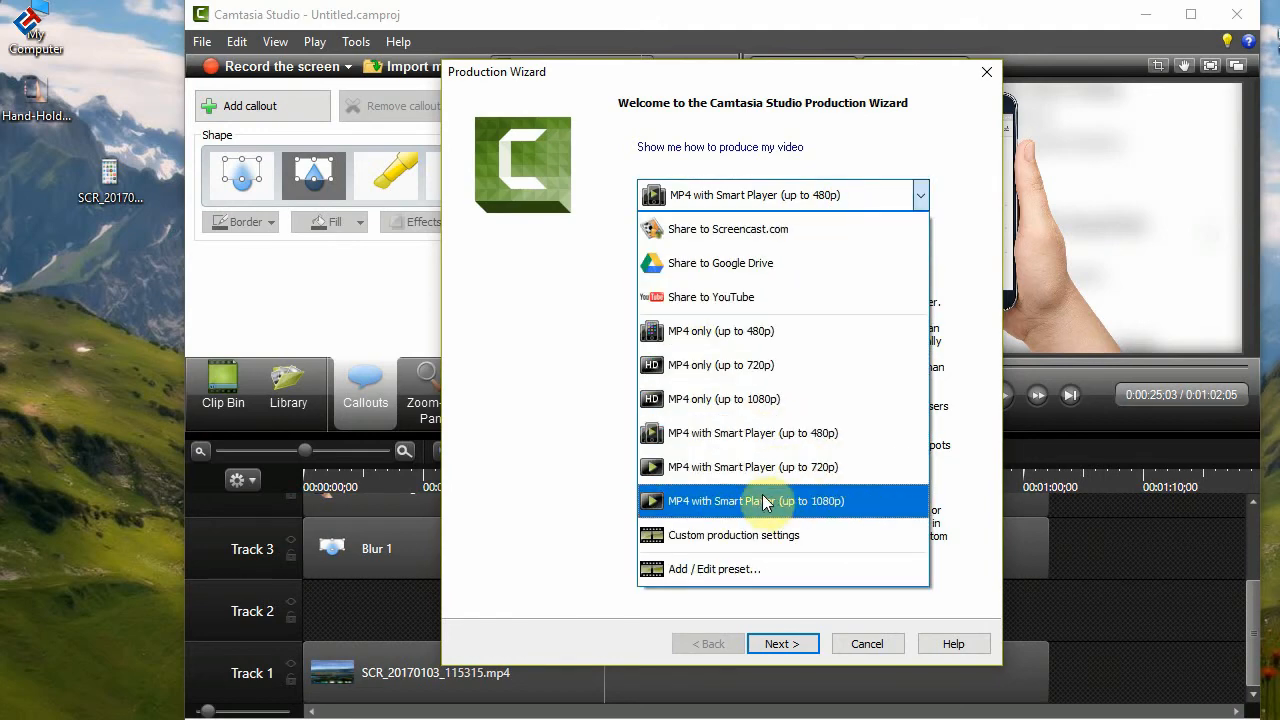
mouse_move(752, 468)
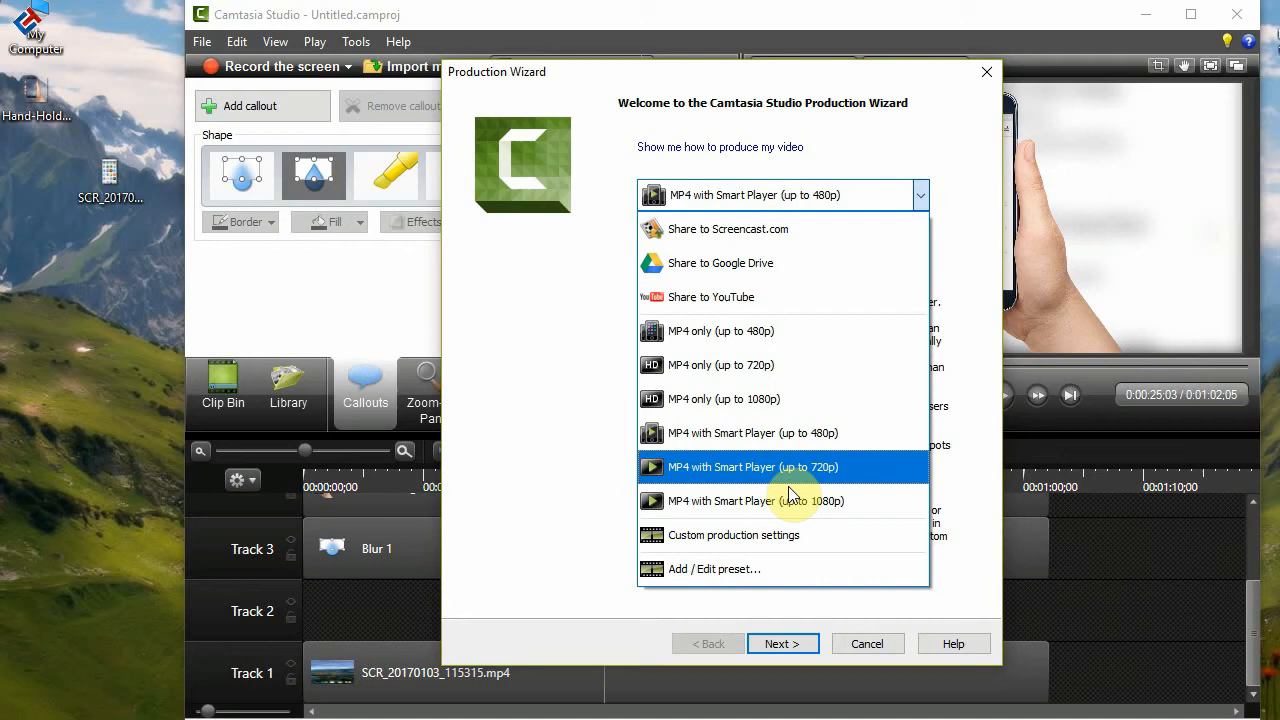
mouse_move(800, 470)
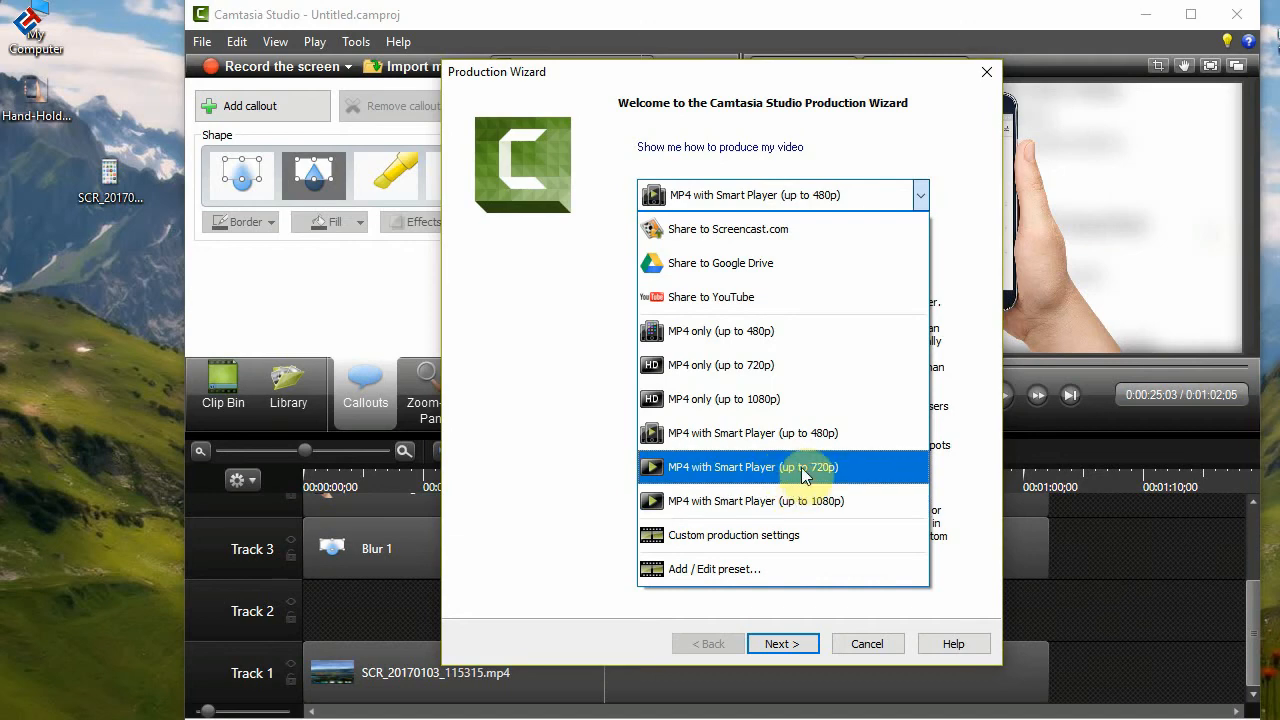
click(752, 468)
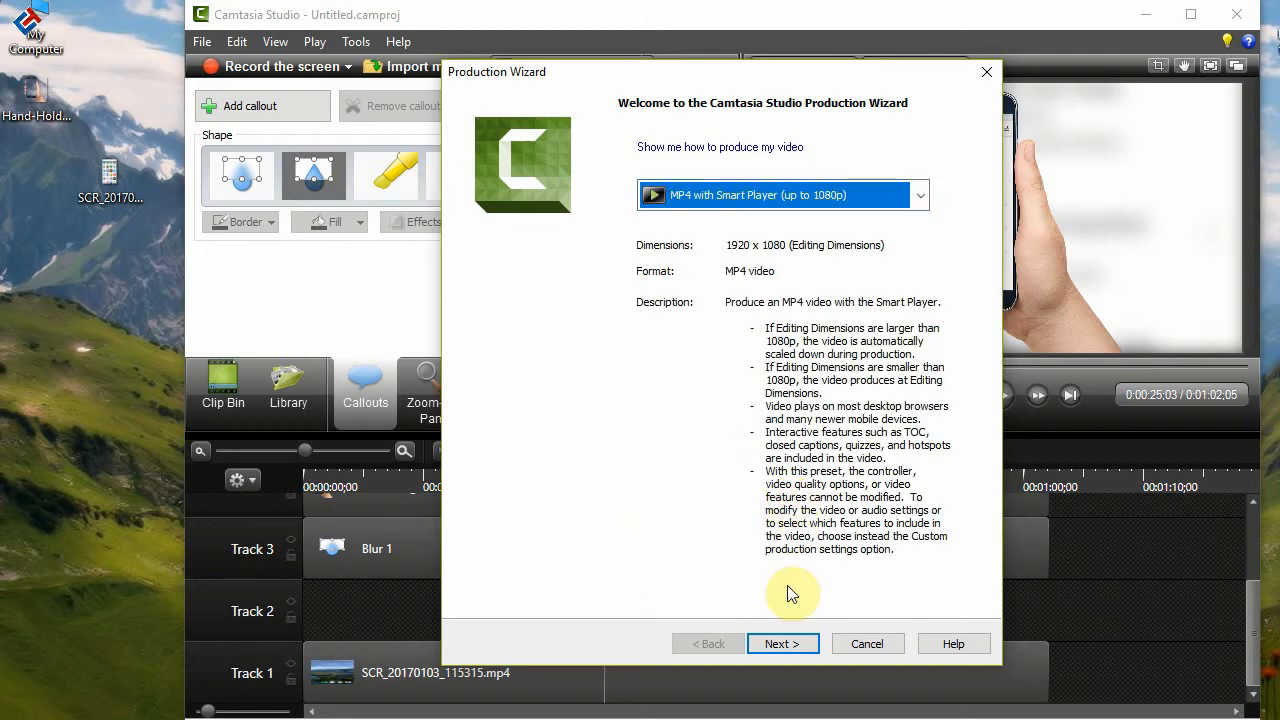
click(784, 644)
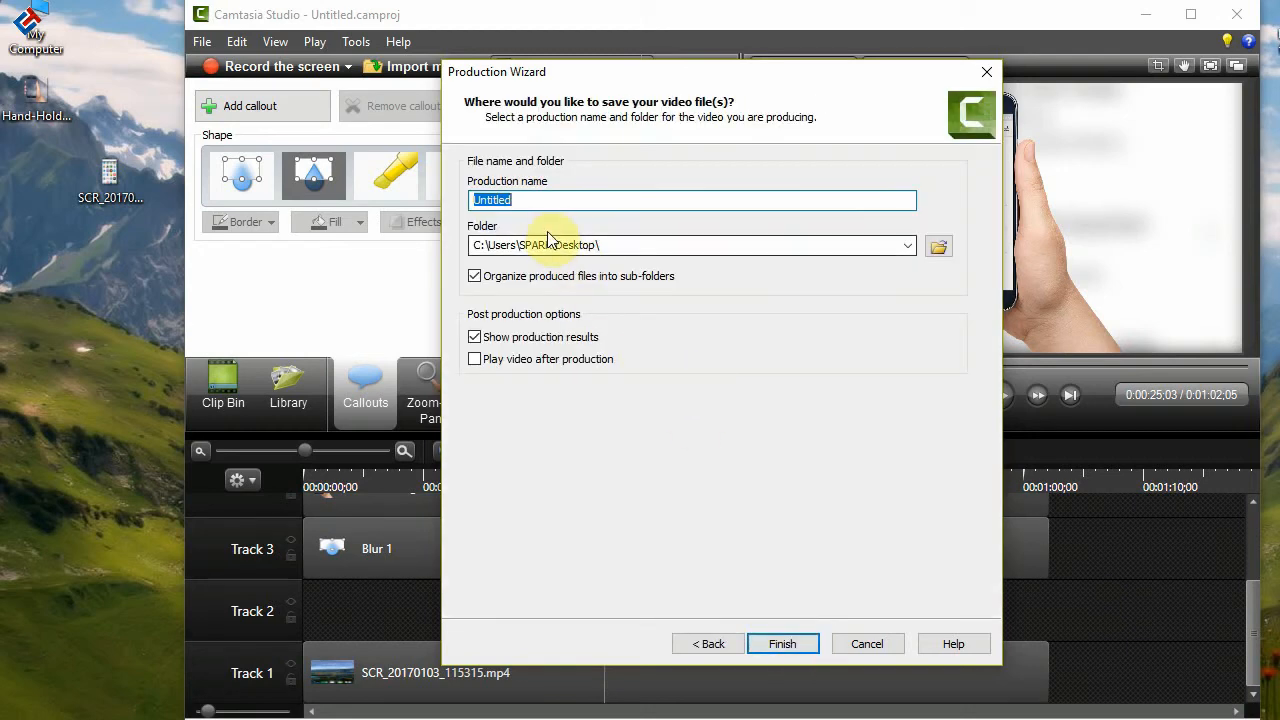
text(bywefiwfu)
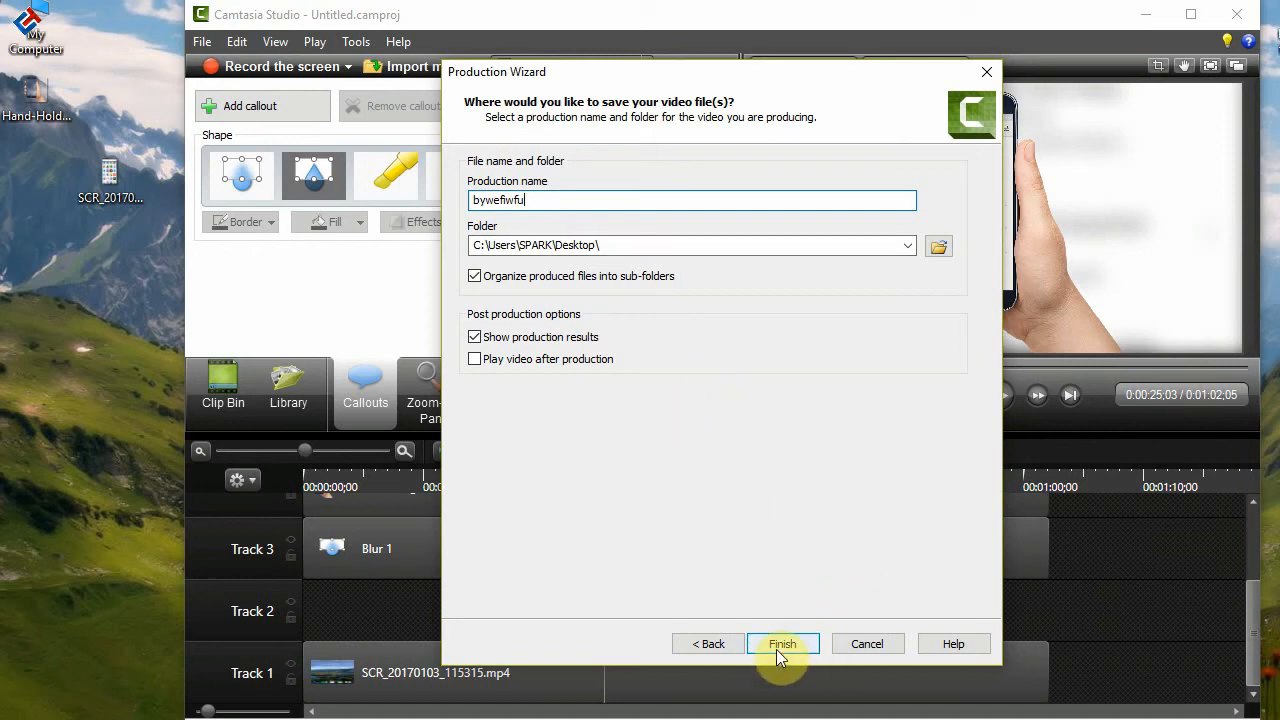
click(782, 644)
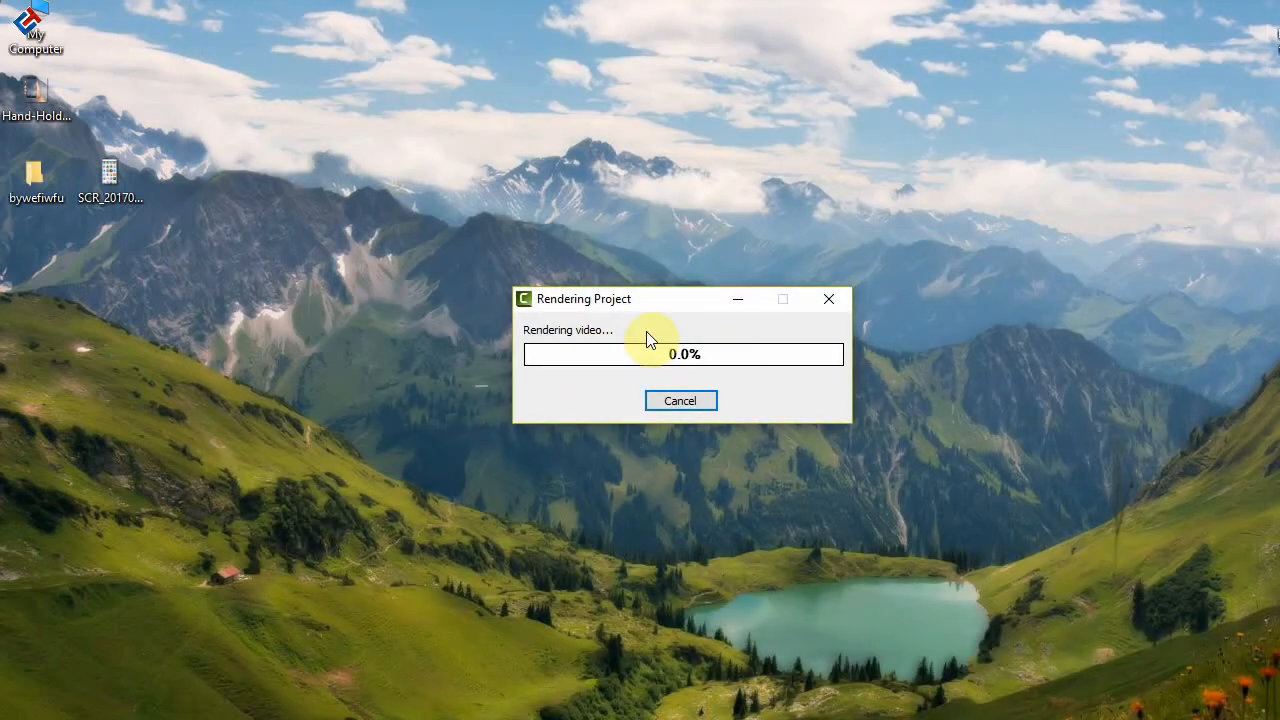
mouse_move(684, 348)
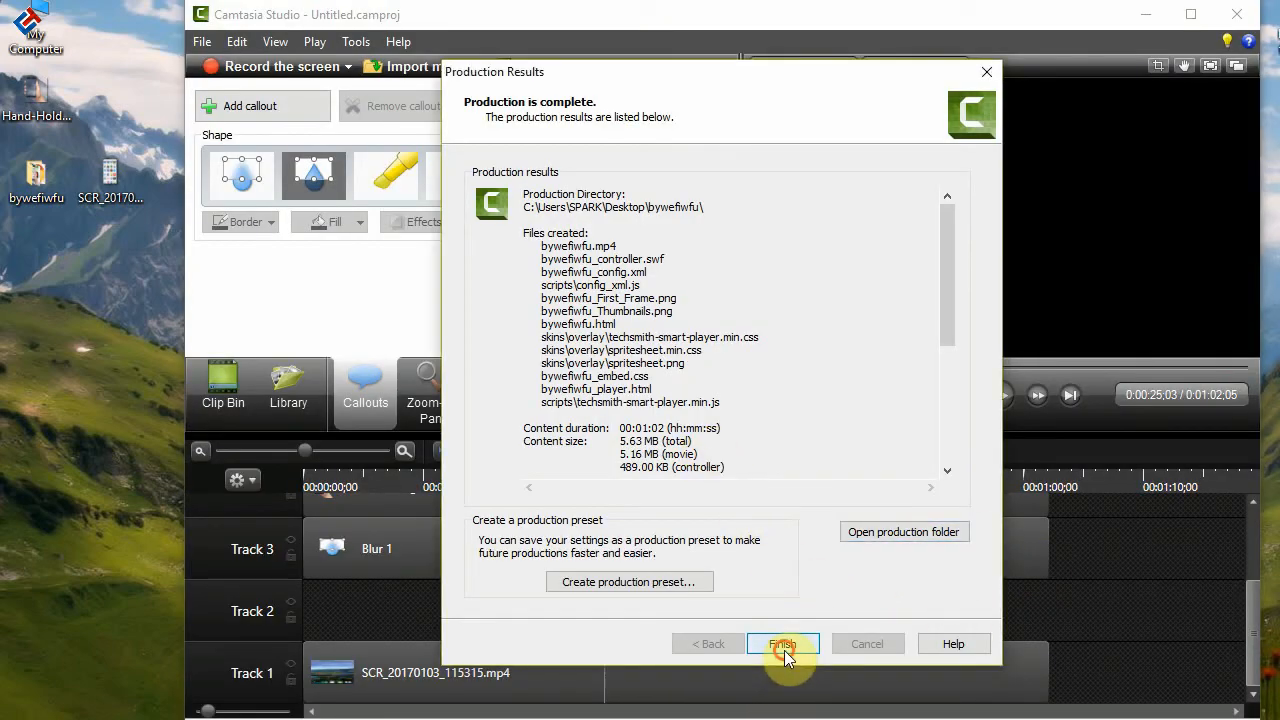
Finish the production results and close Camtasia via the save prompt.
click(784, 644)
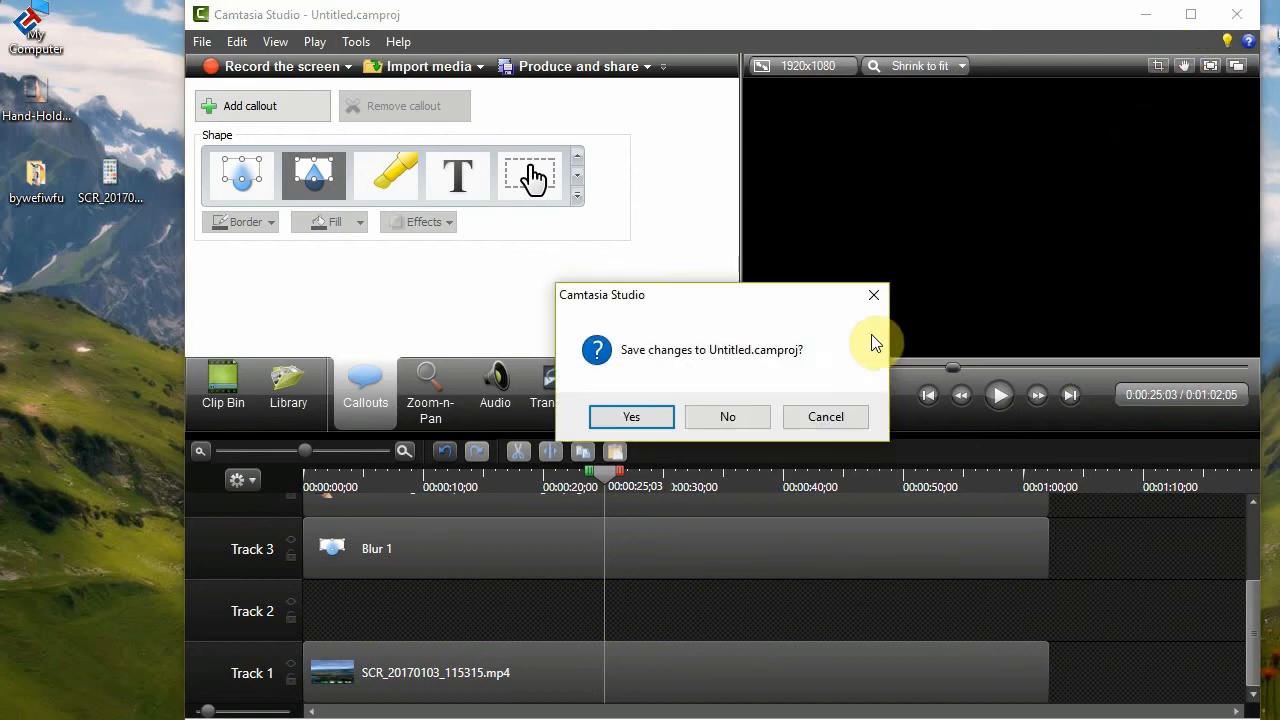
click(728, 416)
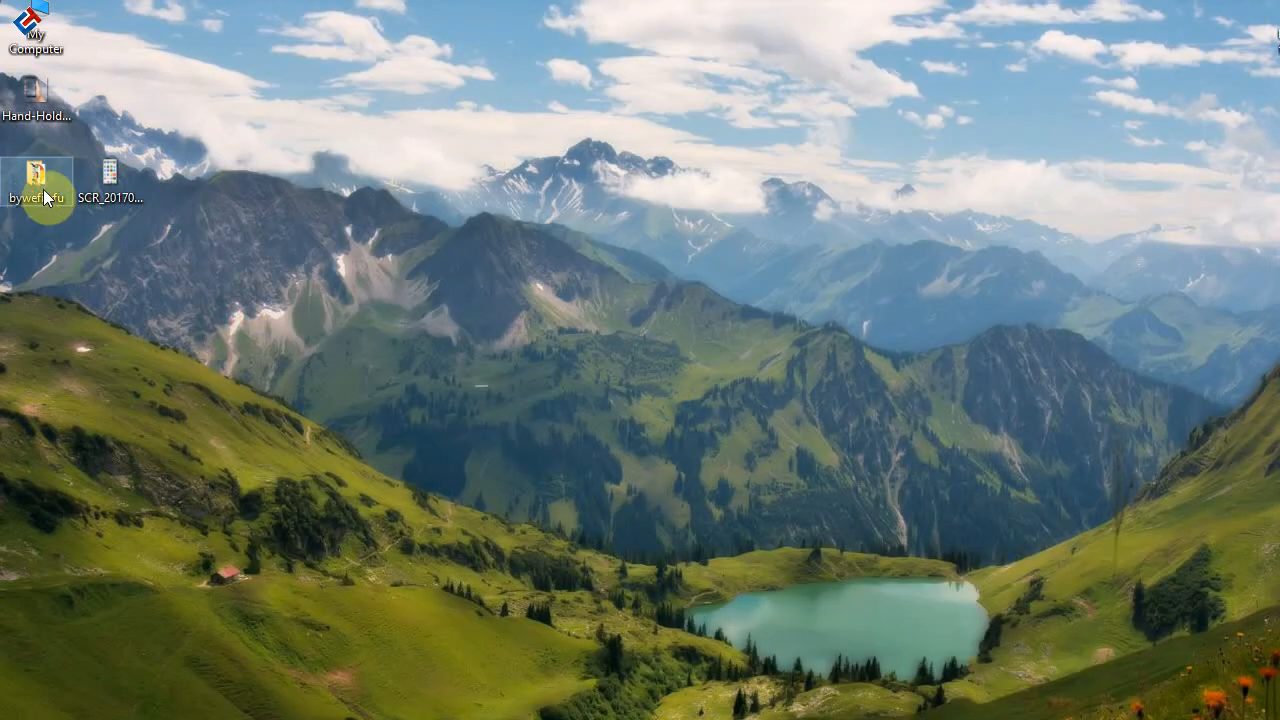
Open the bywefiwfu folder and play bywefiwfu.mp4 in VLC.
double_click(40, 190)
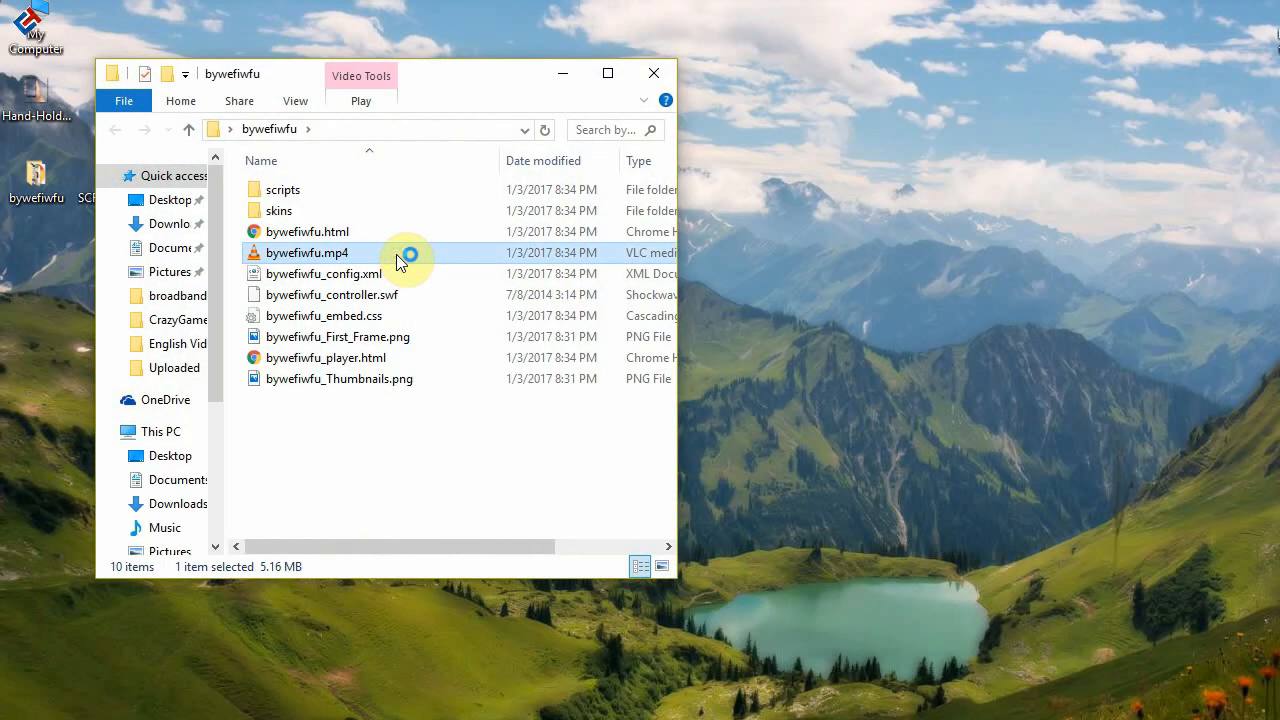
double_click(308, 252)
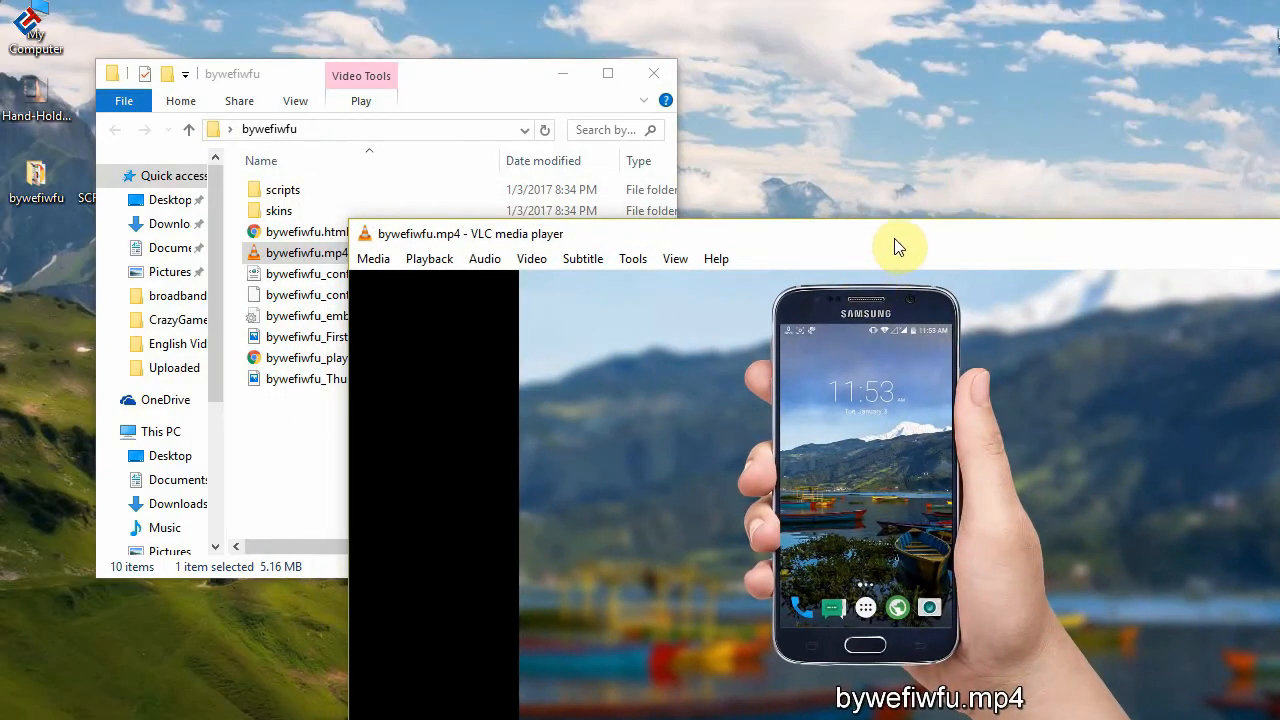